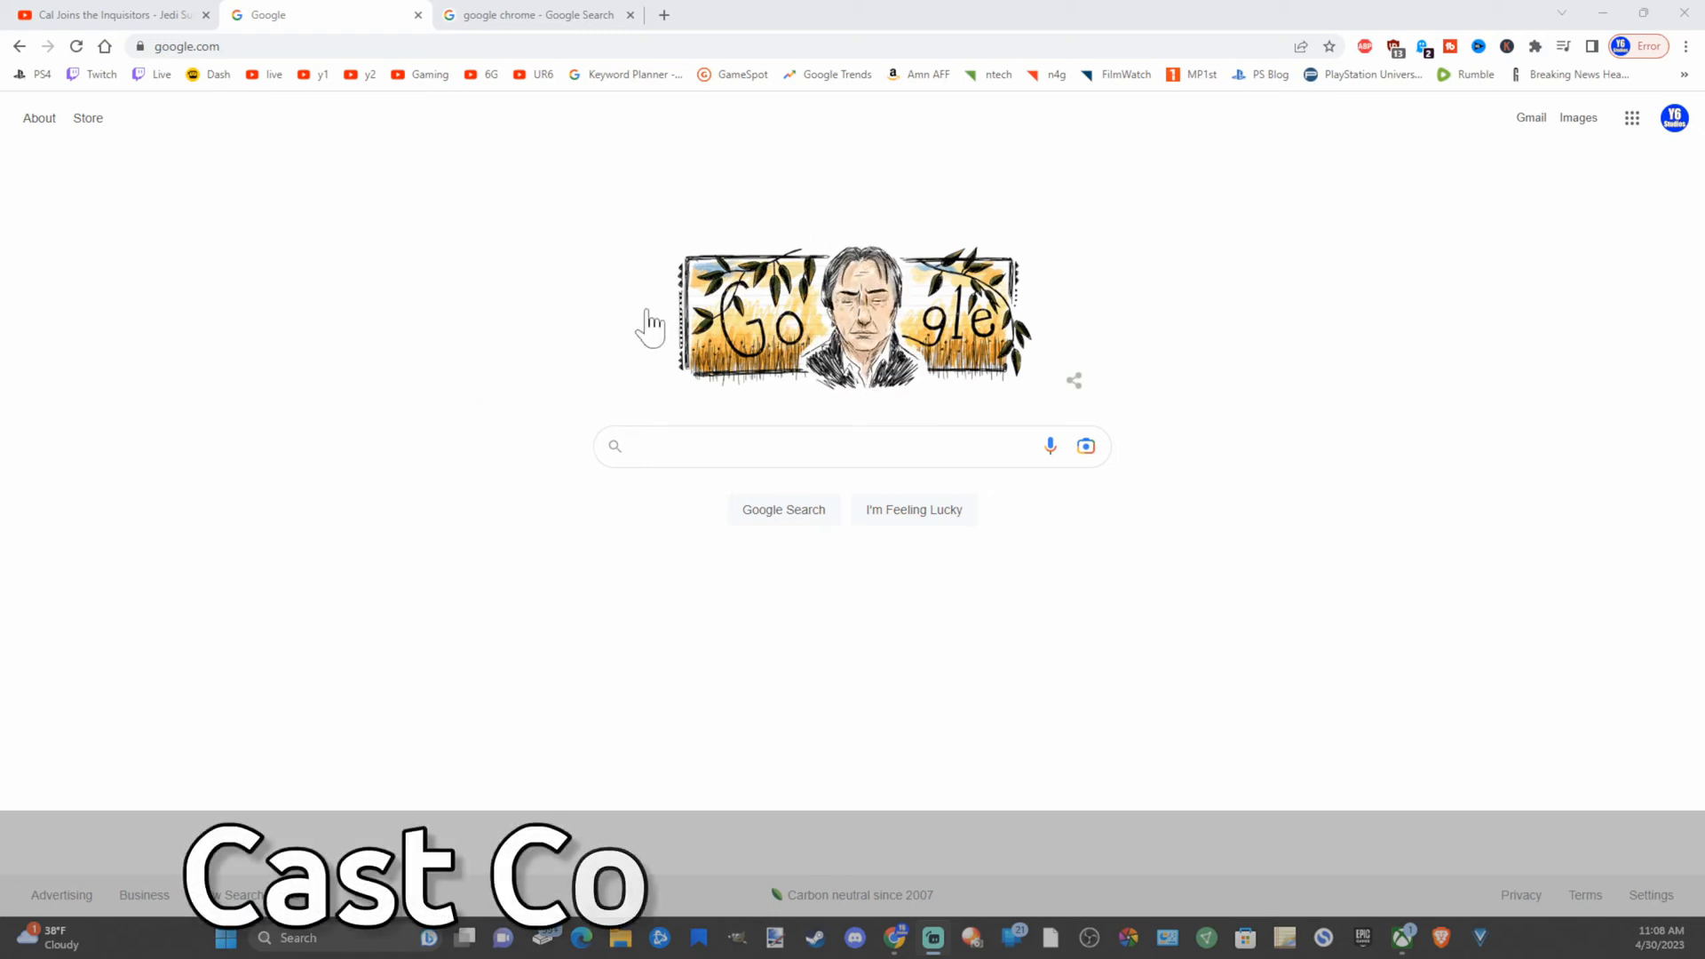
{"action": "mouse_move", "coordinate": [584, 337]}
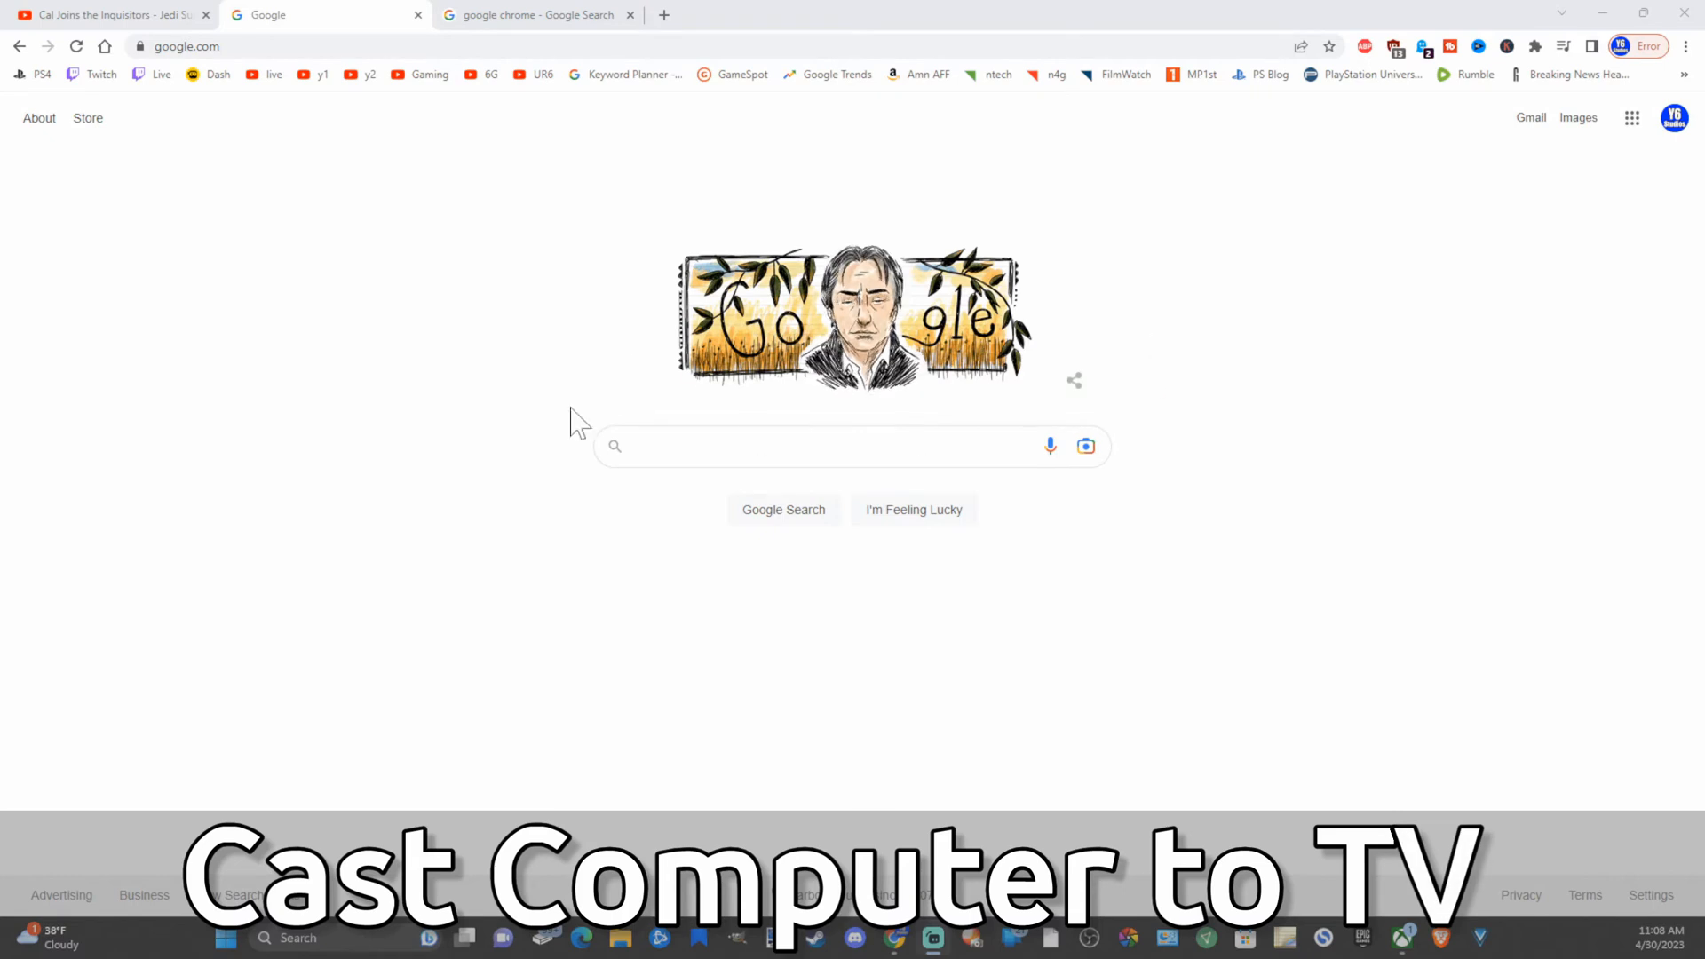
{"action": "mouse_move", "coordinate": [584, 370]}
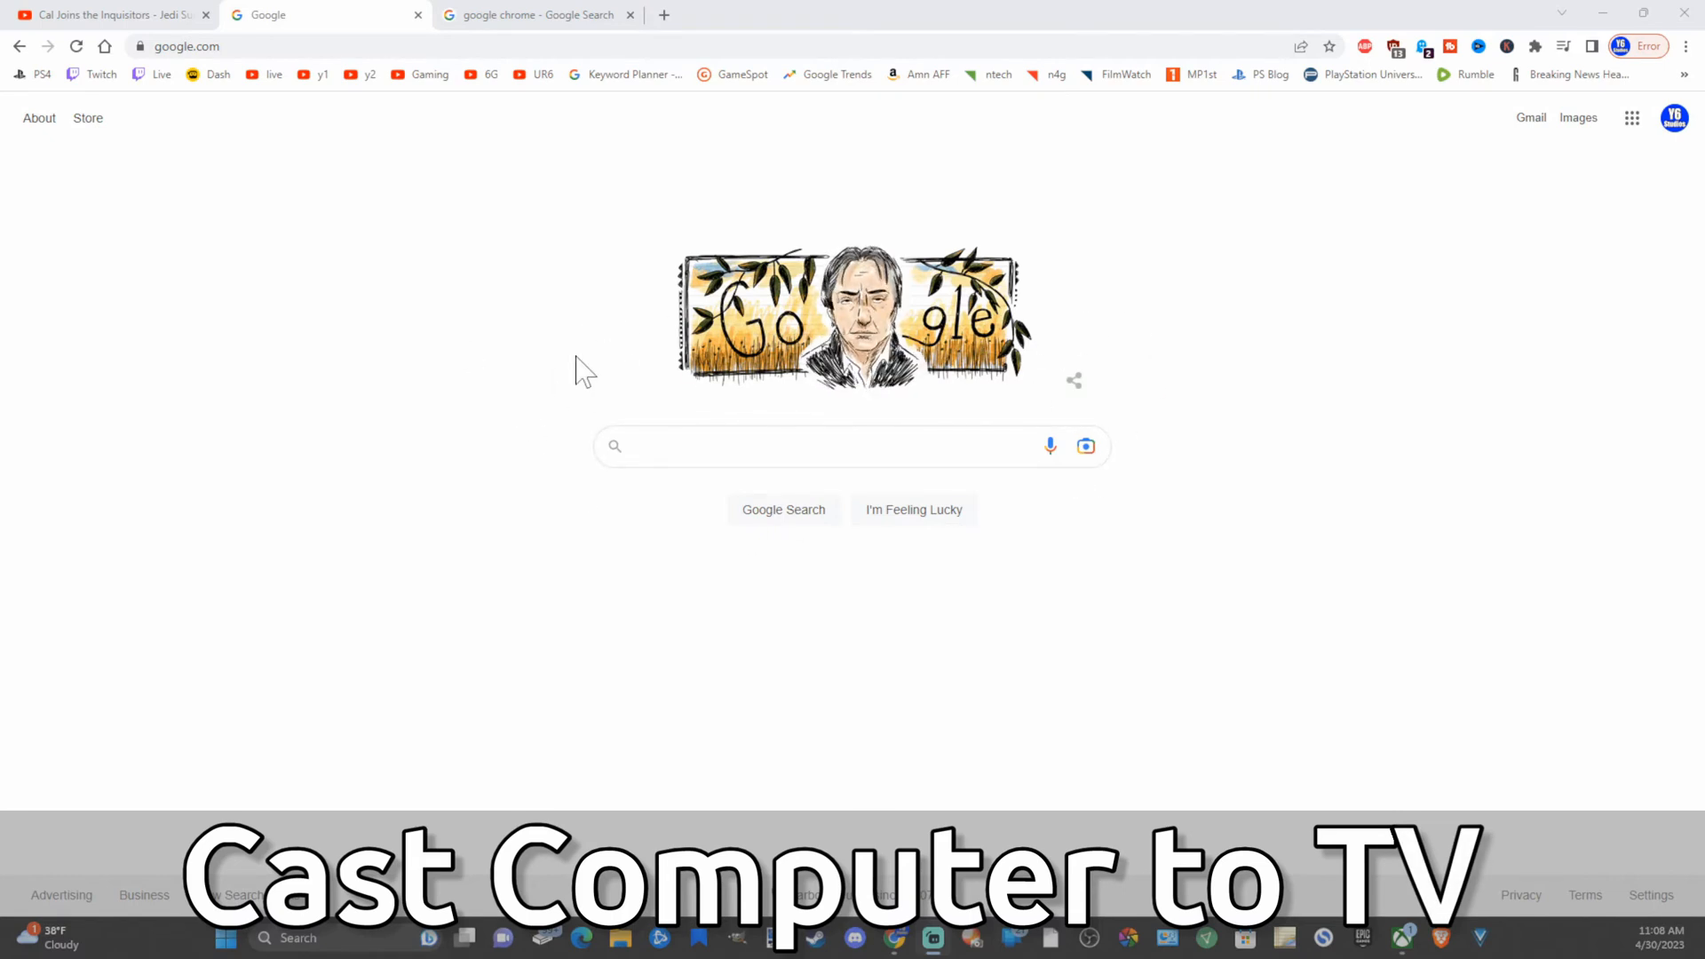
{"action": "mouse_move", "coordinate": [245, 78]}
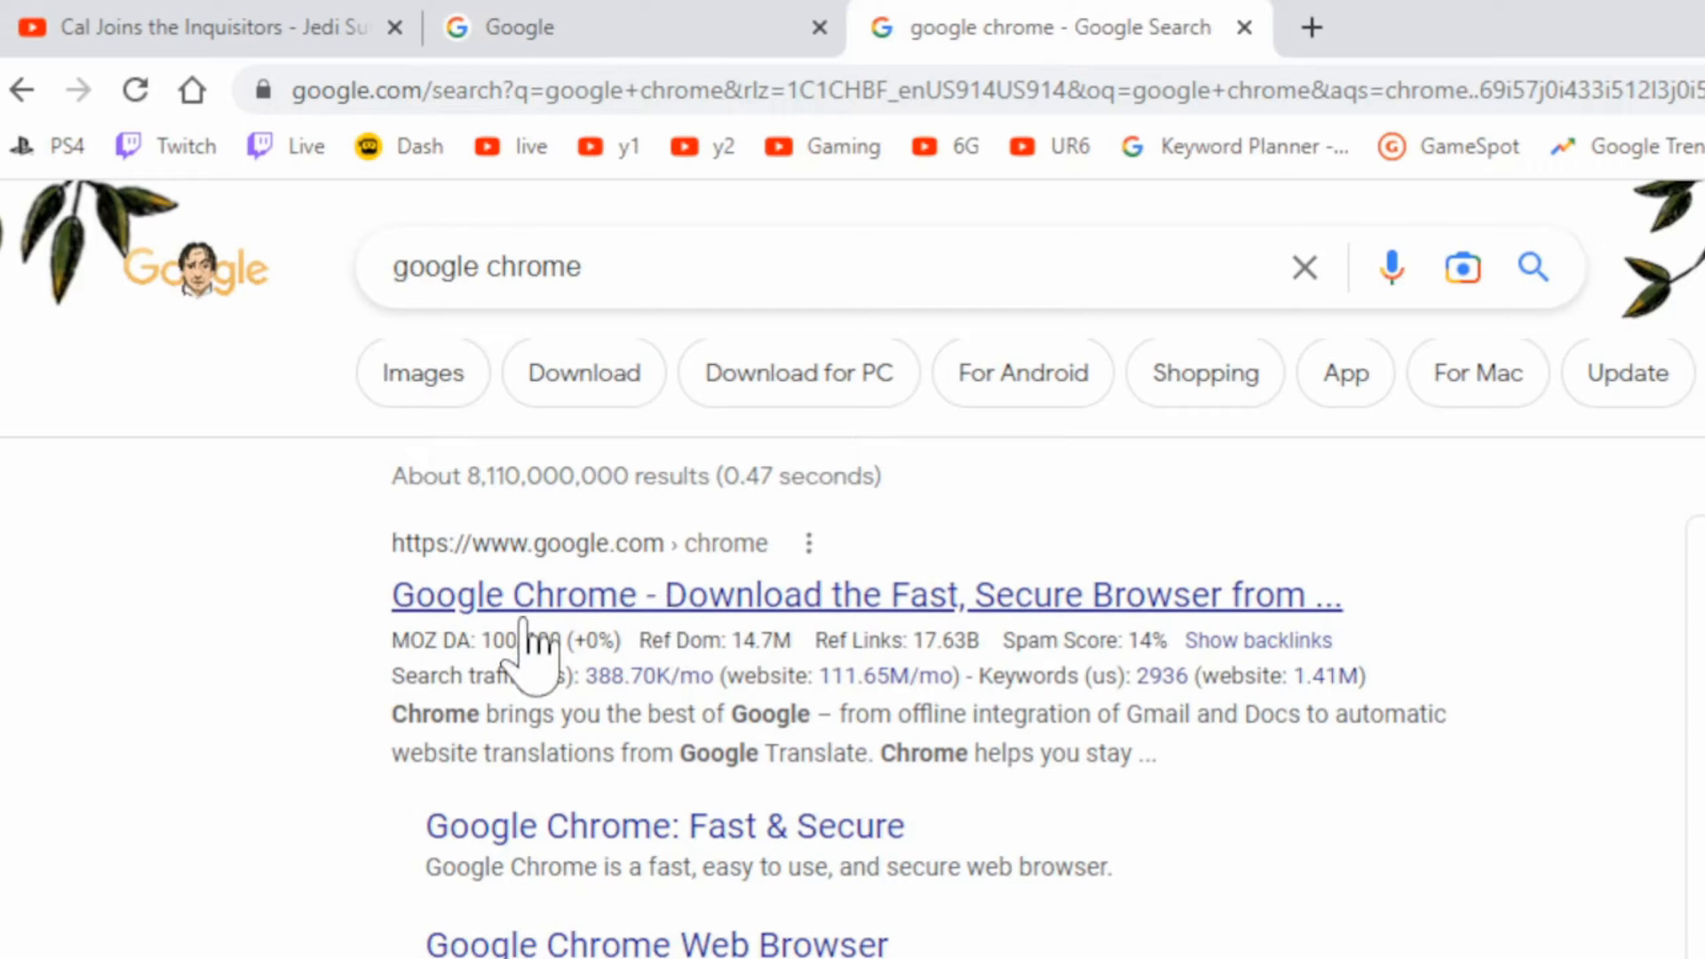
{"action": "mouse_move", "coordinate": [495, 652]}
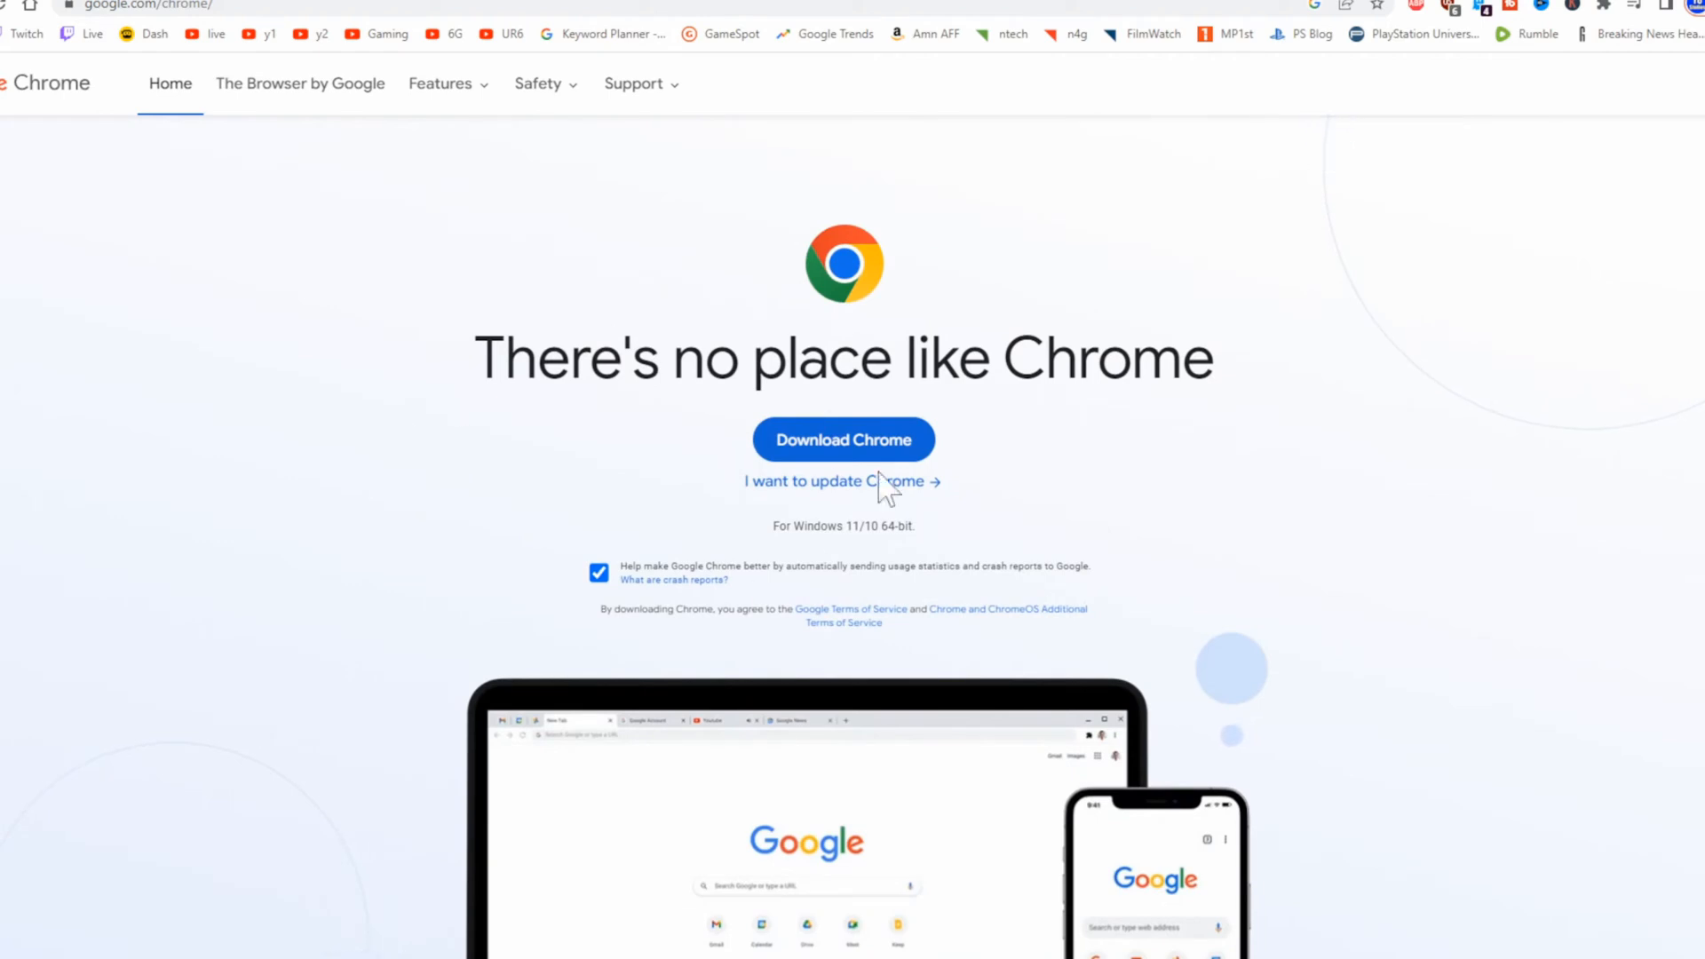
{"action": "mouse_move", "coordinate": [669, 317]}
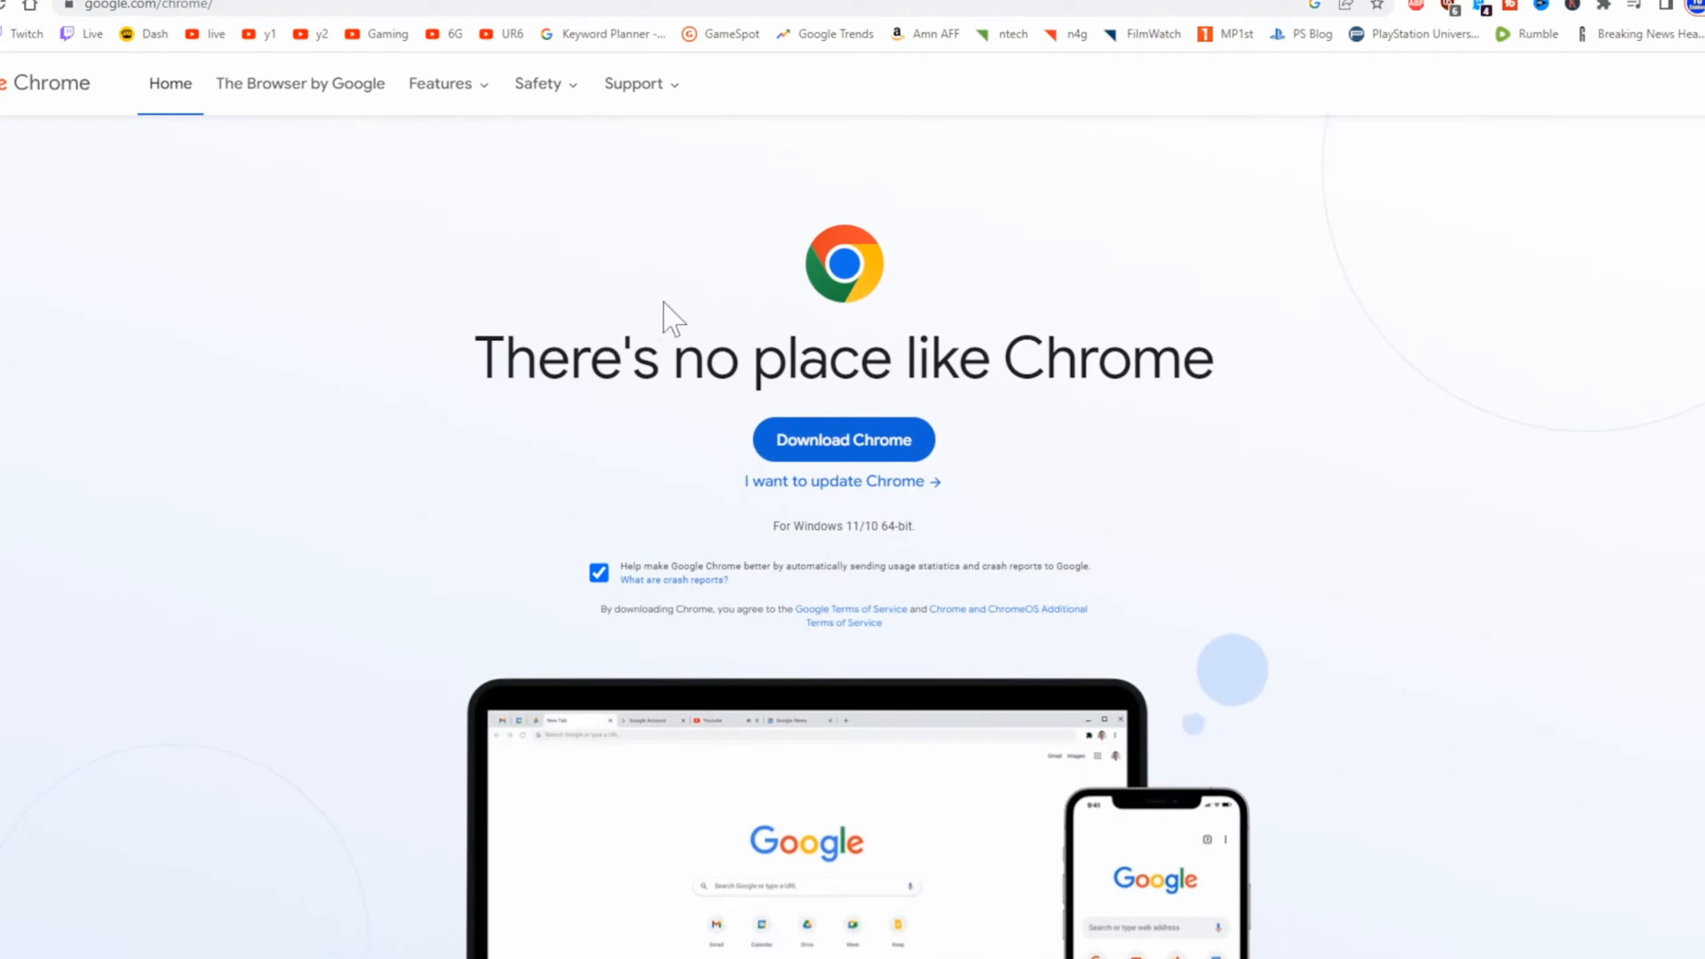
{"action": "mouse_move", "coordinate": [666, 220]}
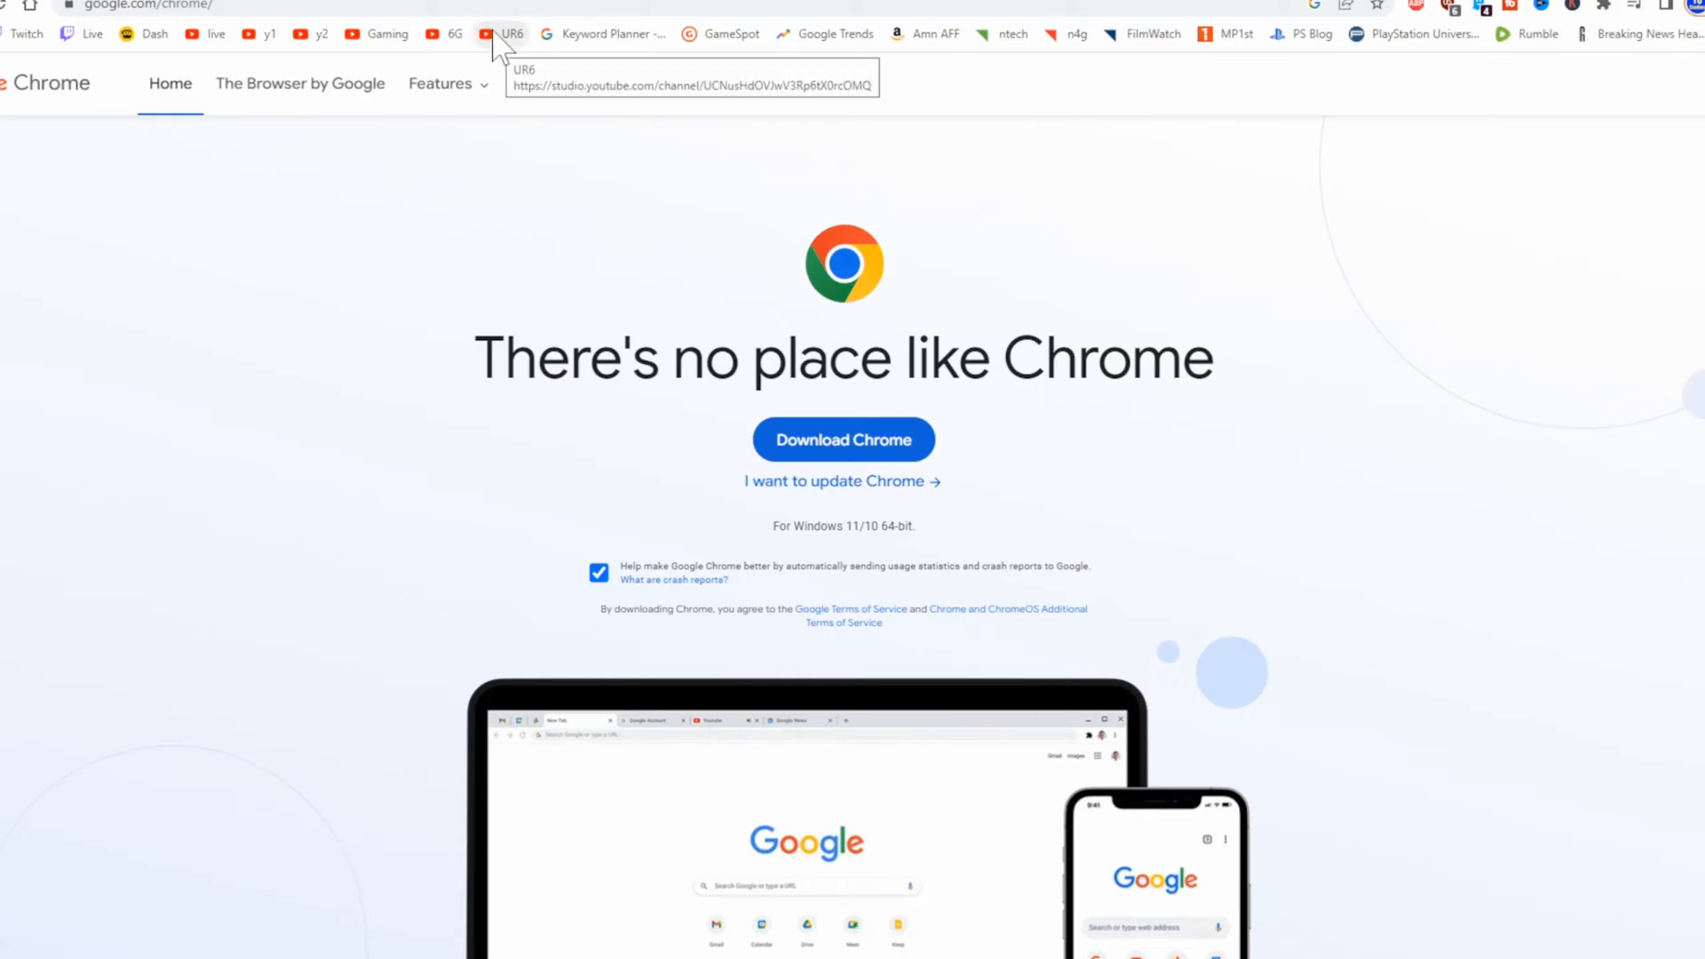
- Show the Cast dialog's Sources choices with Family Room TV and Lords Best TV listed
{"action": "left_click", "coordinate": [1662, 119]}
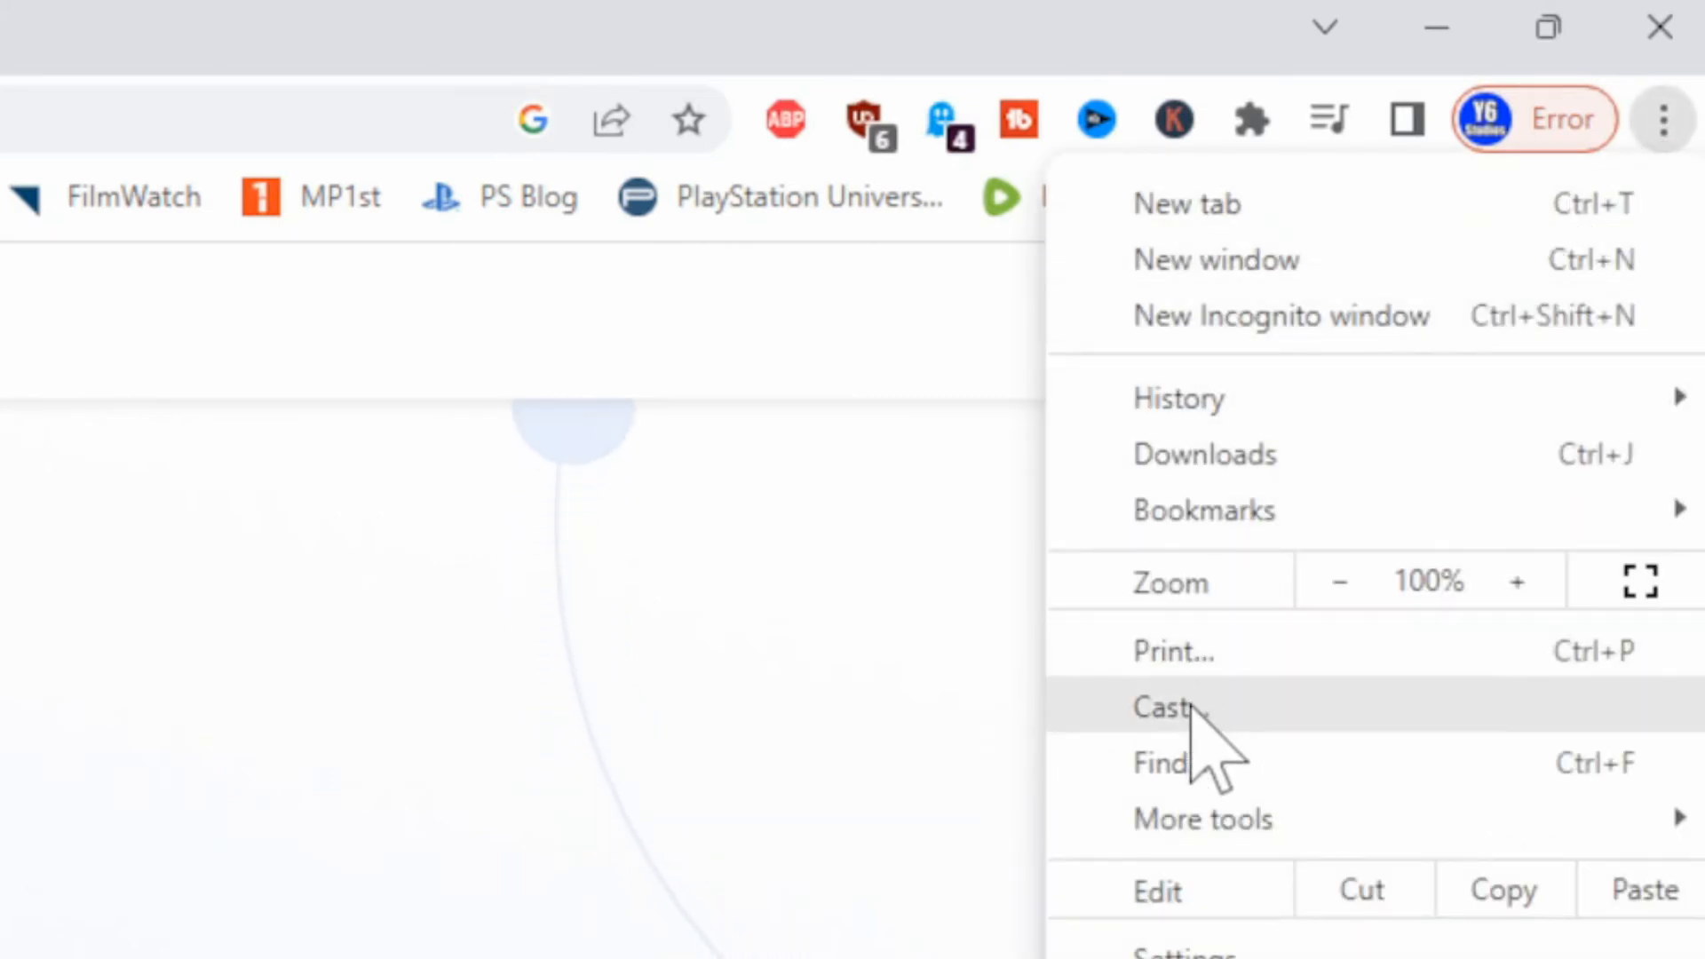
{"action": "left_click", "coordinate": [1168, 709]}
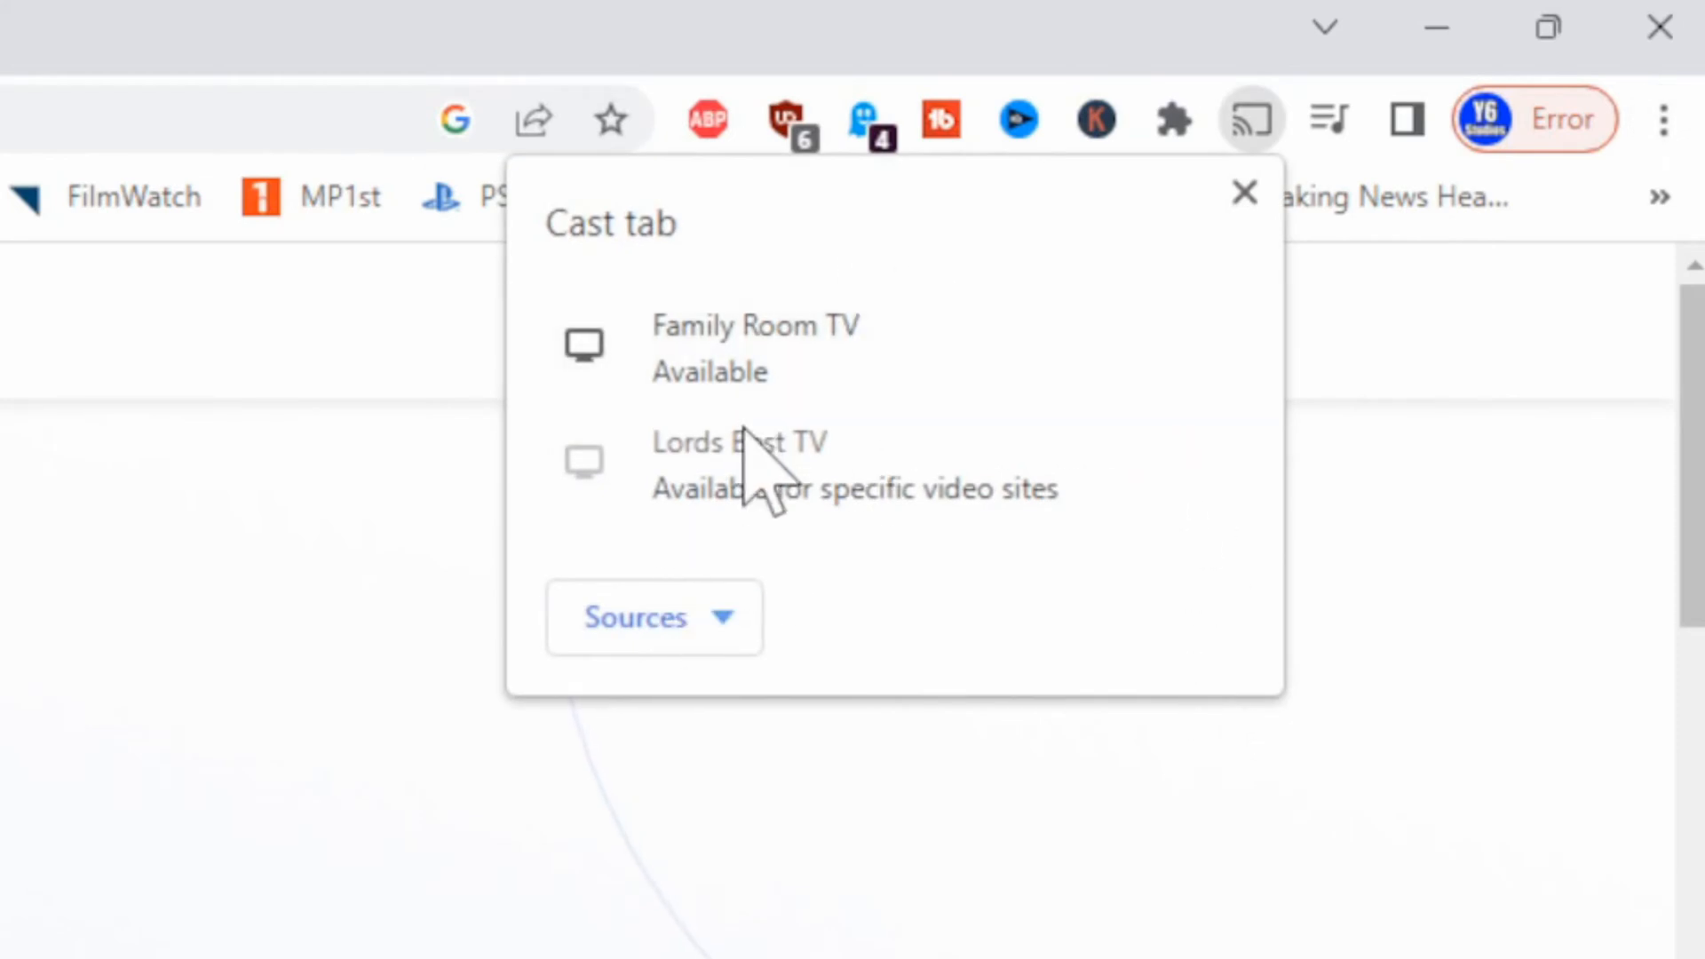
{"action": "mouse_move", "coordinate": [881, 582]}
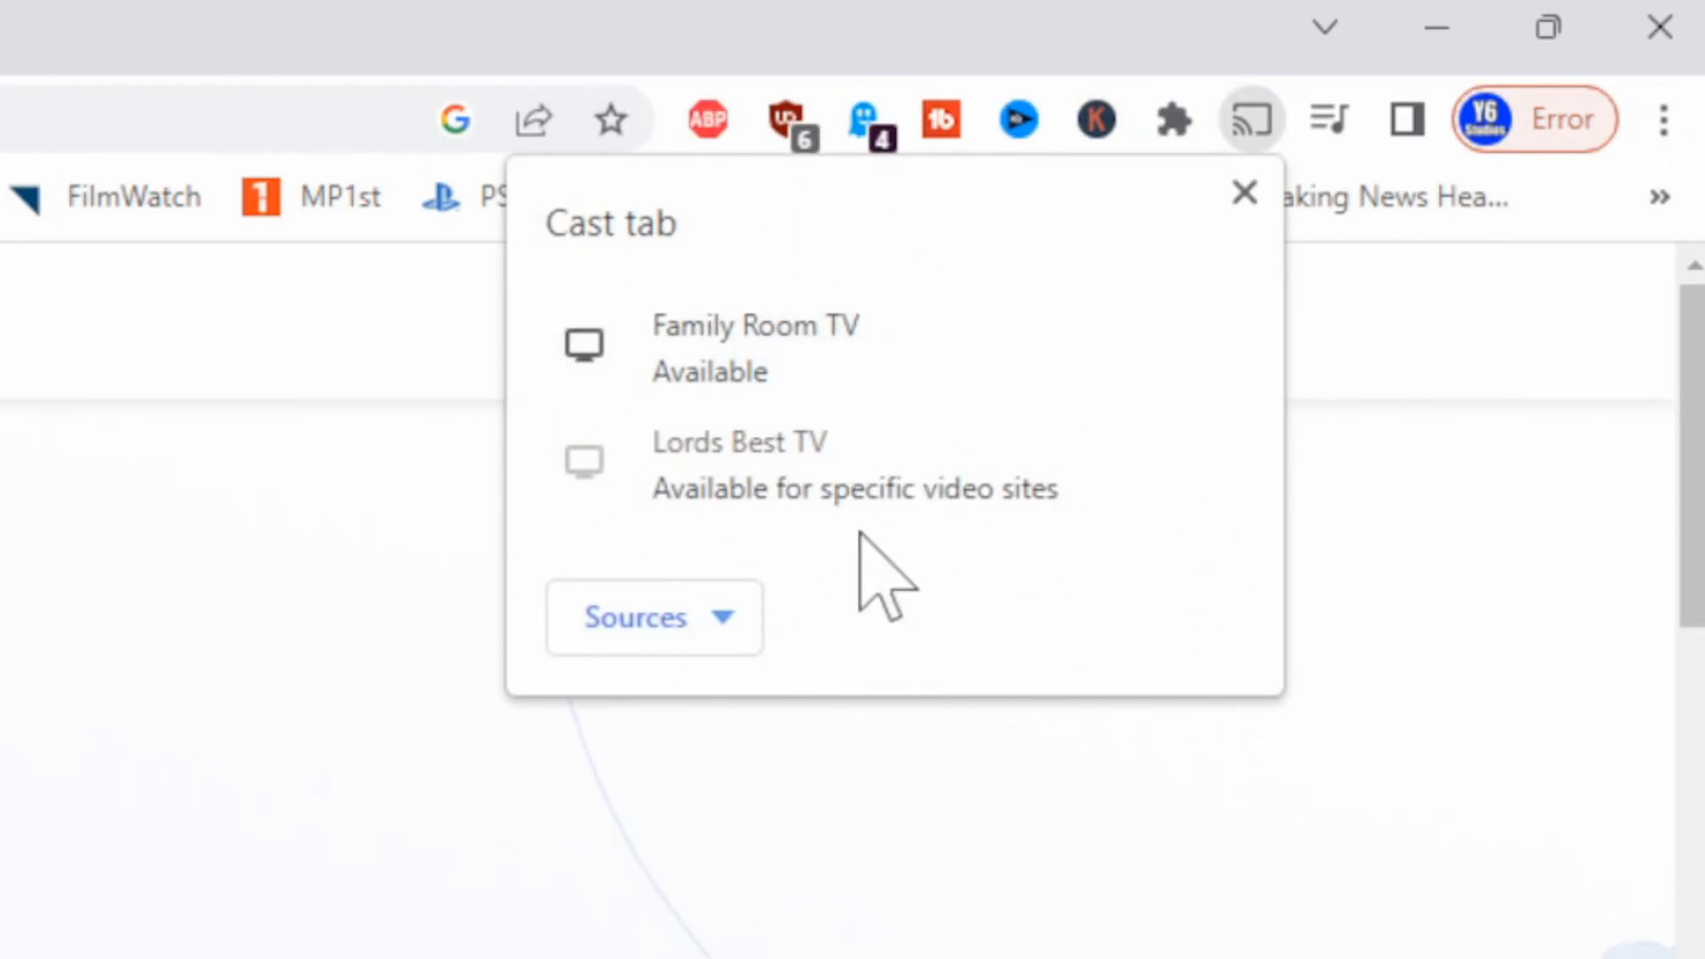
{"action": "mouse_move", "coordinate": [815, 358]}
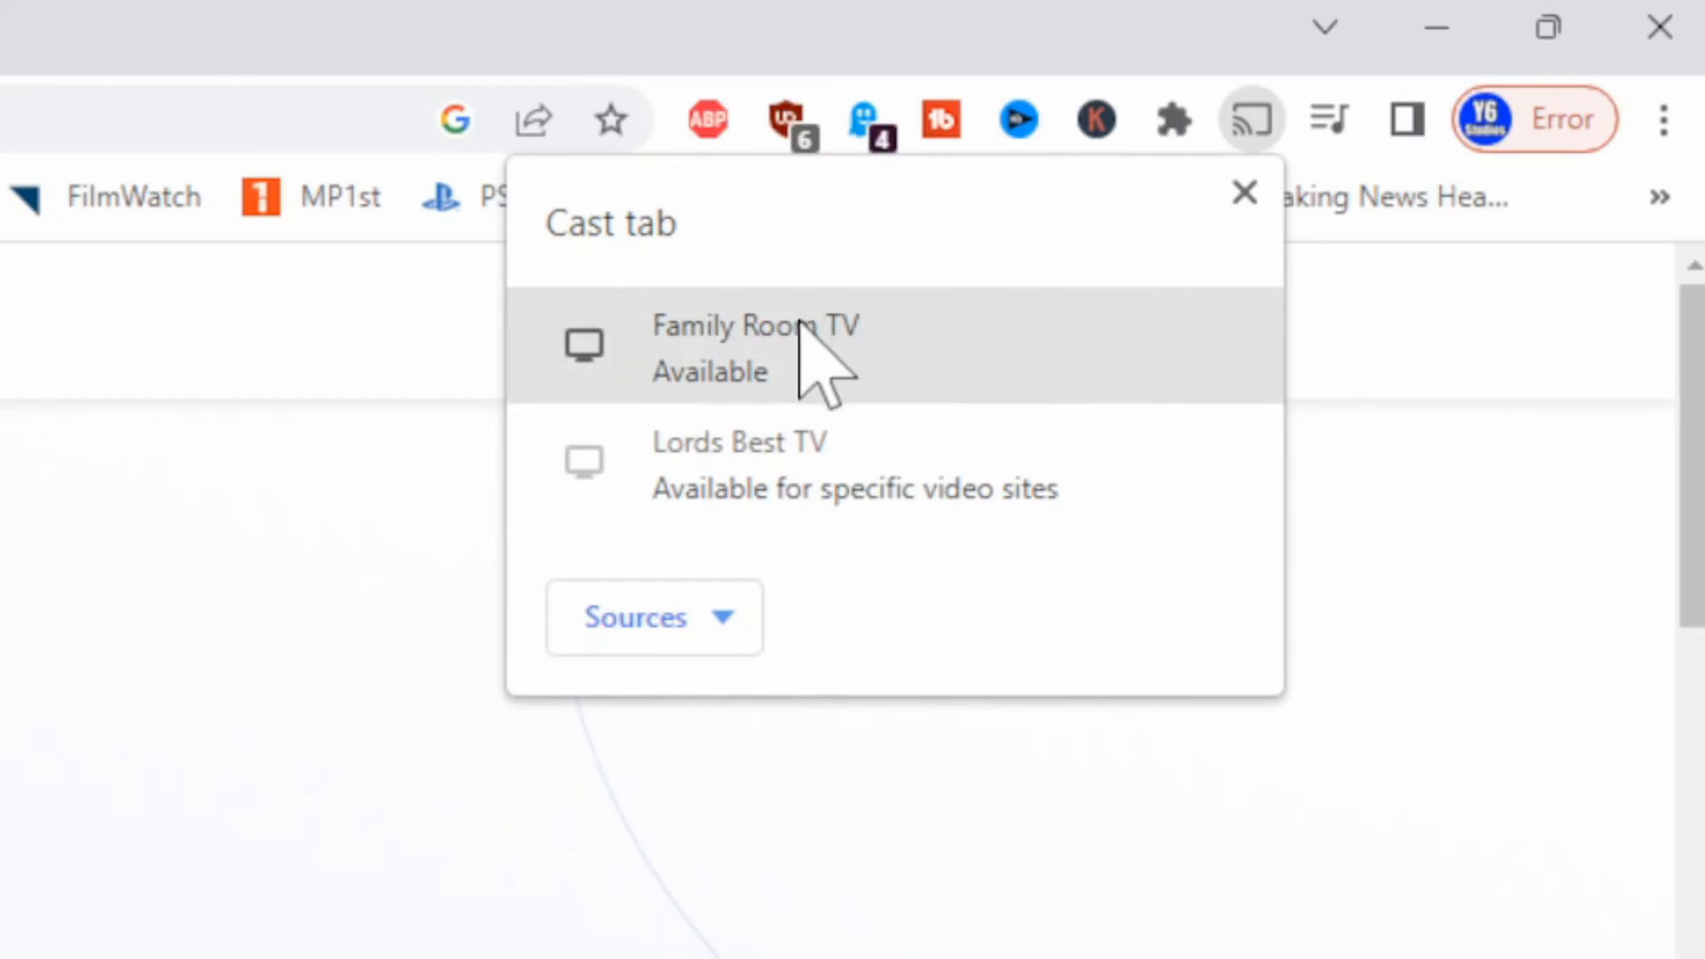
{"action": "left_click", "coordinate": [652, 616]}
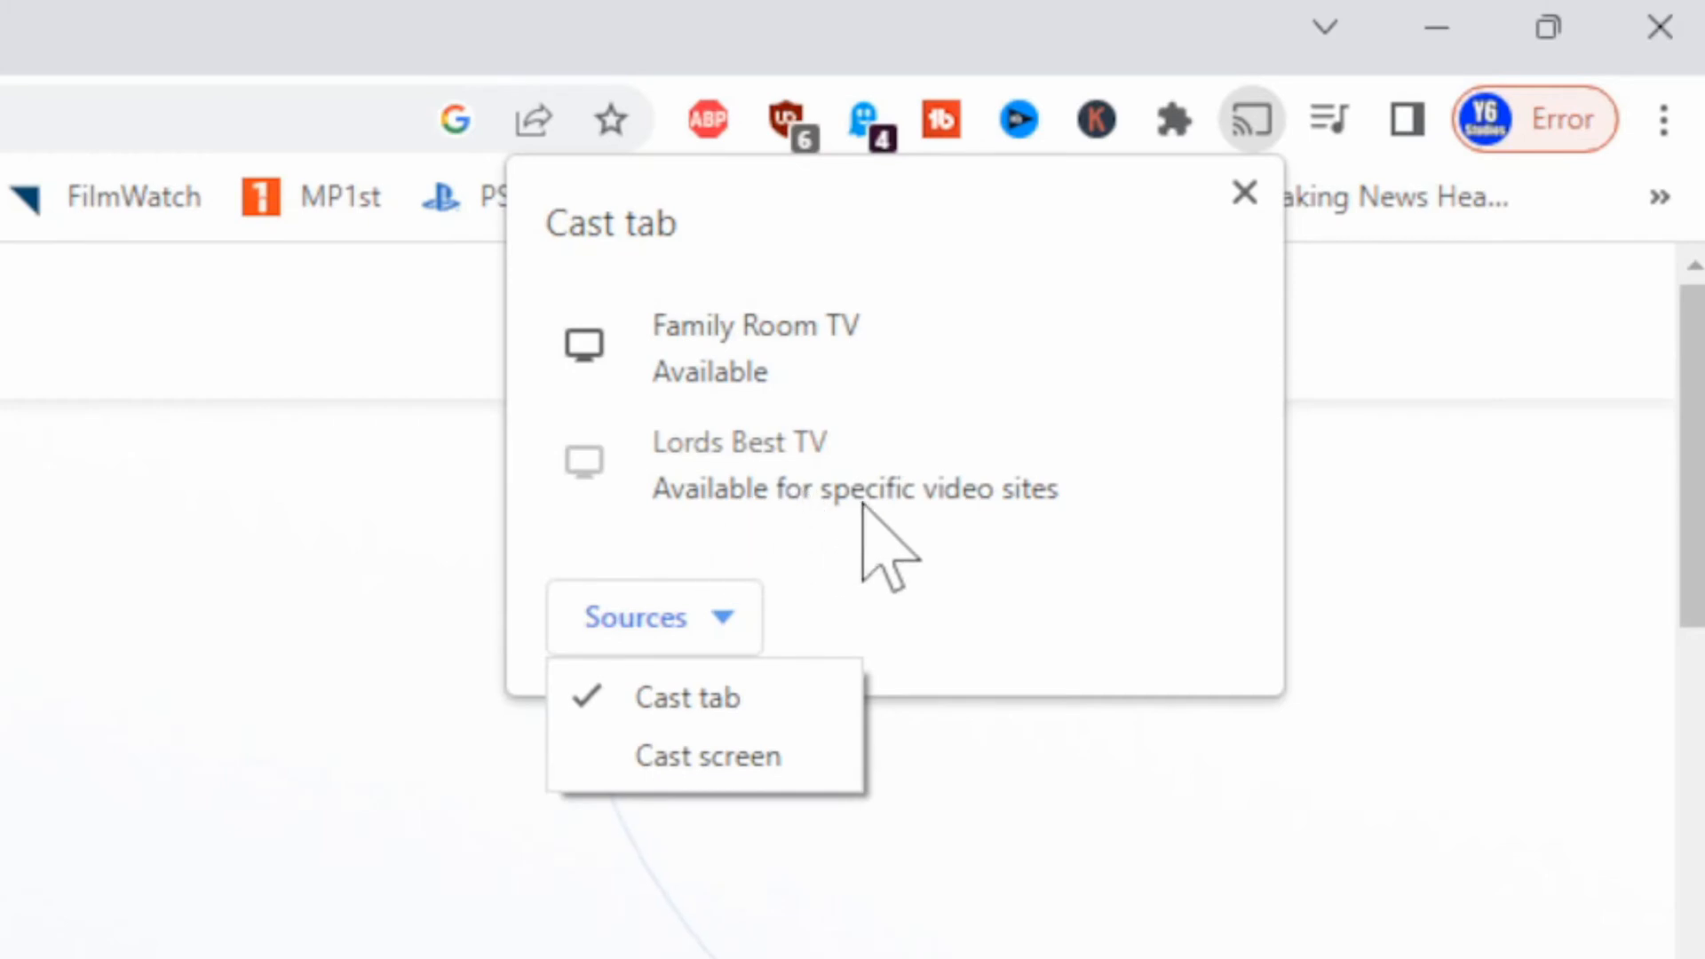
{"action": "mouse_move", "coordinate": [860, 544]}
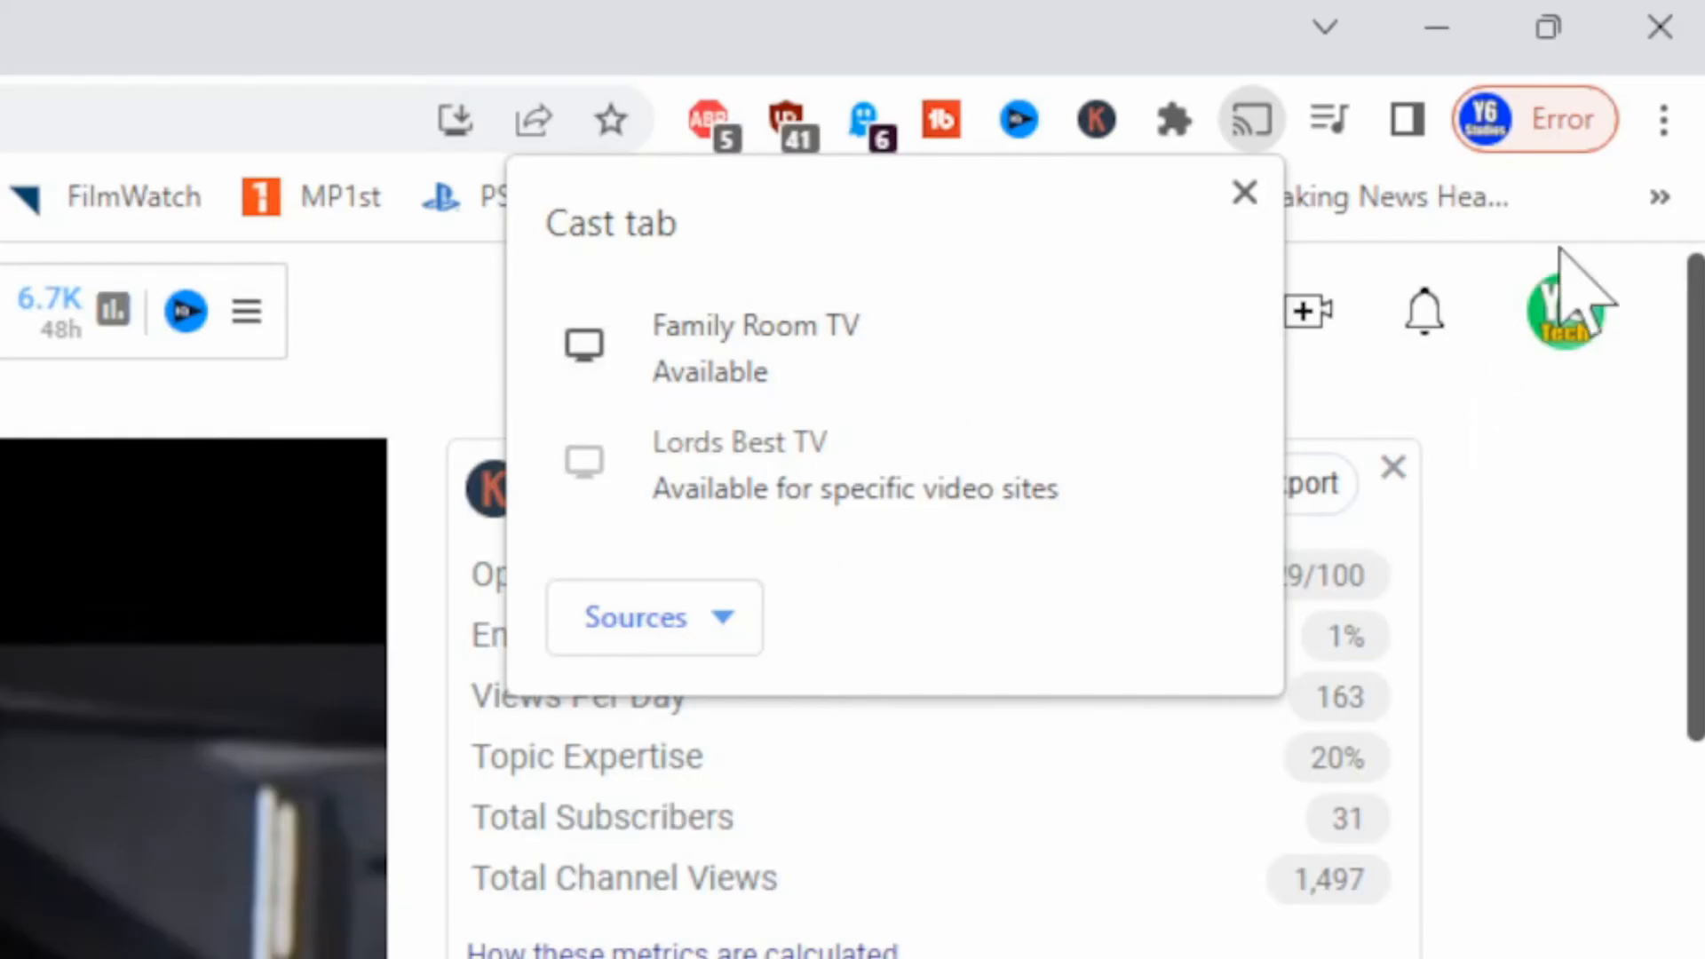
- From the YouTube page, switch the Cast source to Cast screen instead of the current tab
{"action": "left_click", "coordinate": [1662, 119]}
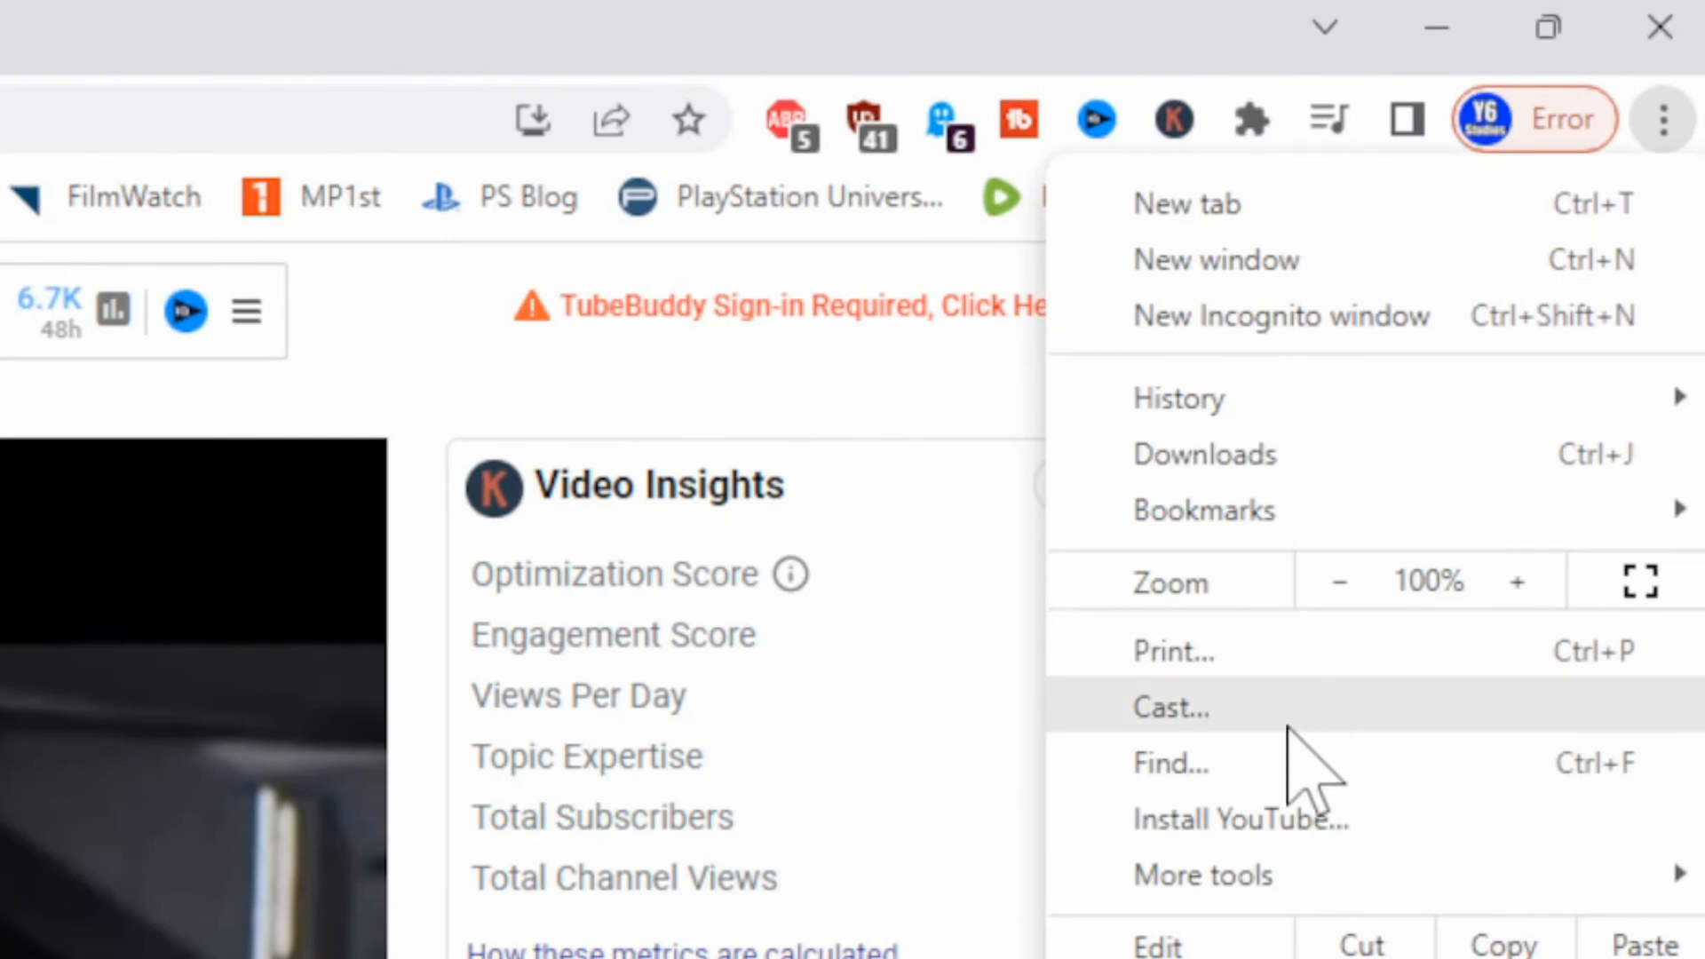
{"action": "left_click", "coordinate": [1170, 706]}
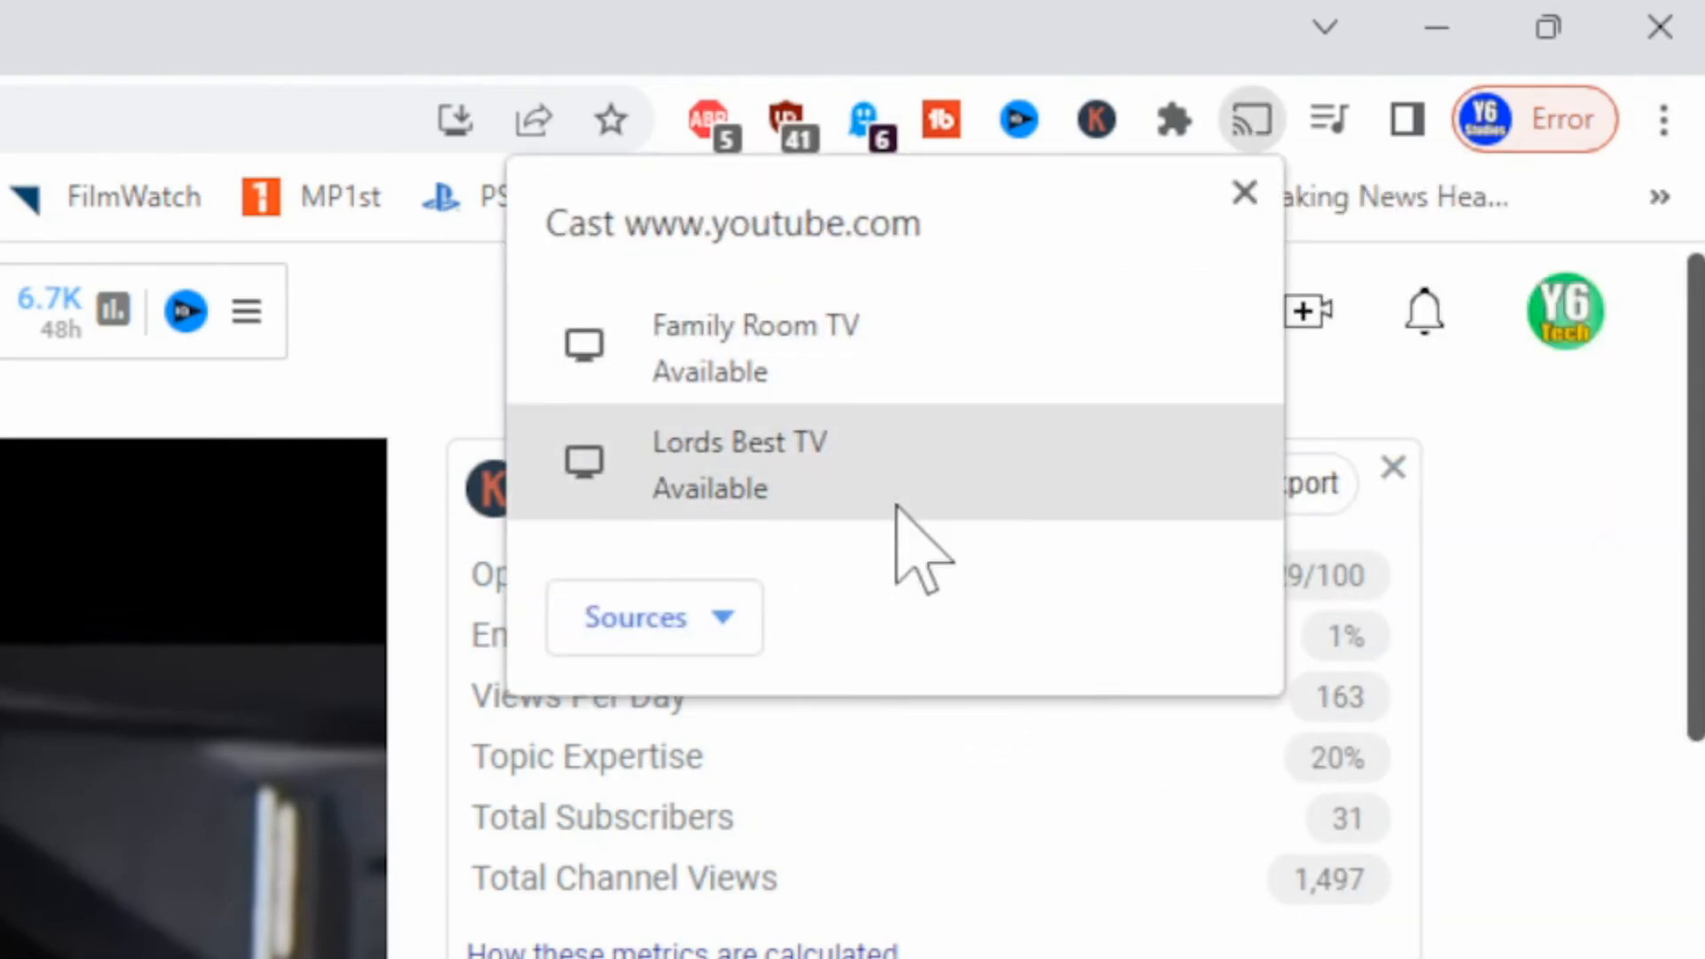
{"action": "left_click", "coordinate": [651, 617]}
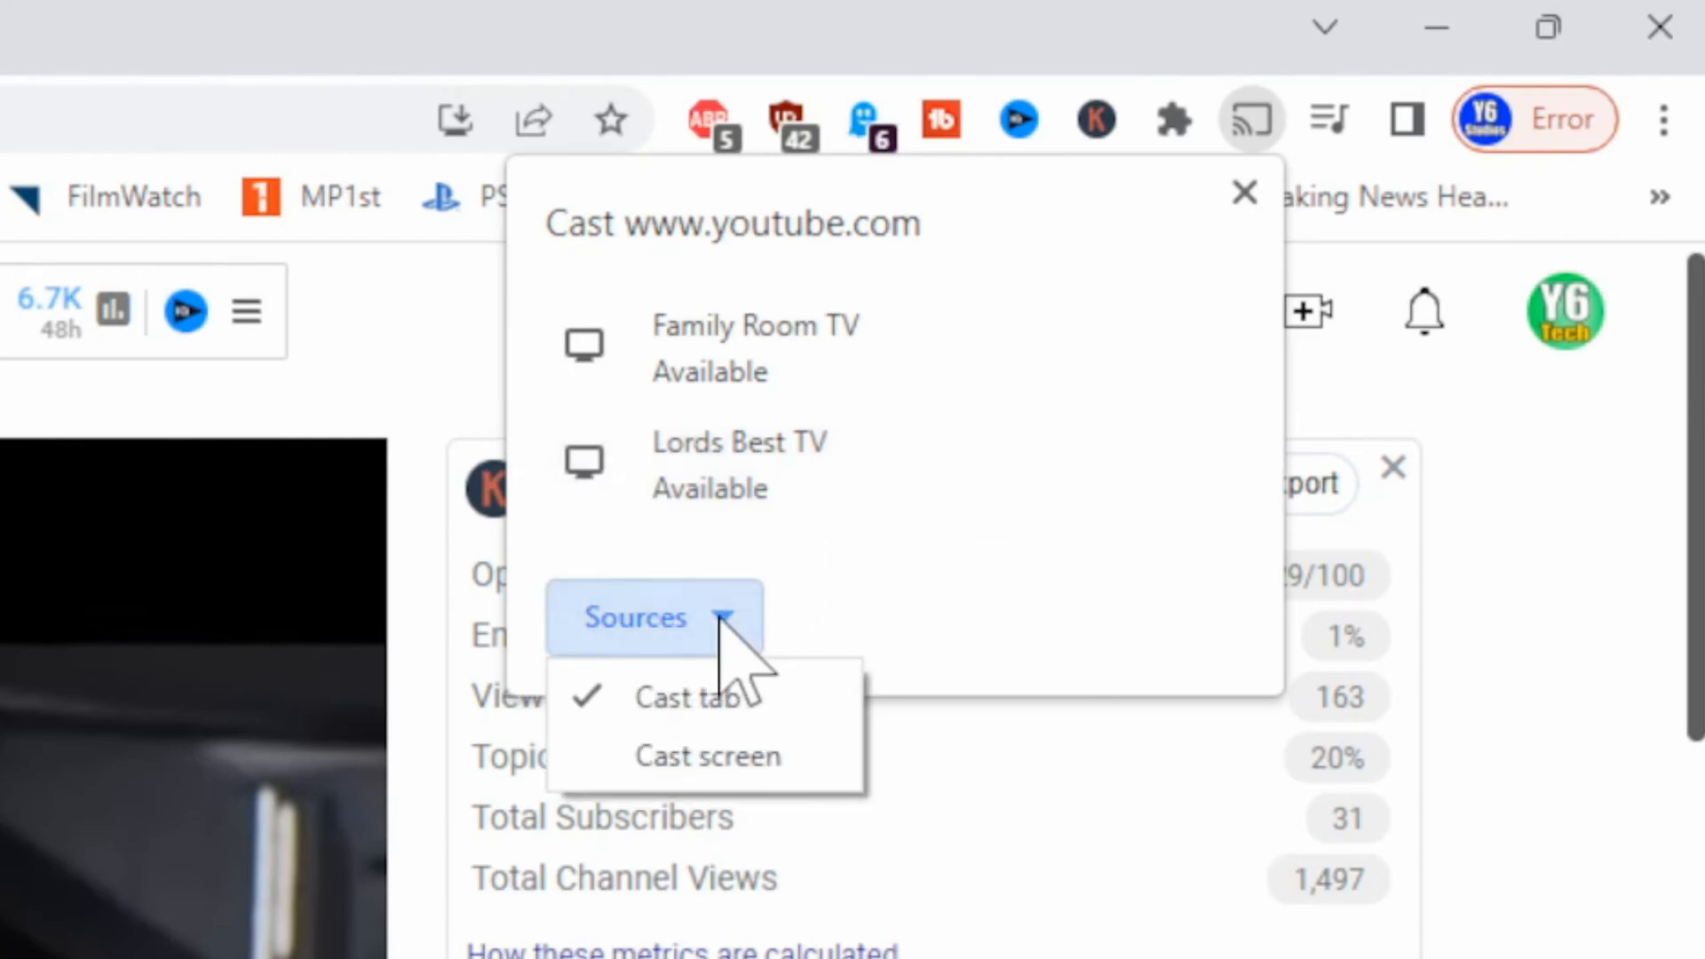
{"action": "left_click", "coordinate": [708, 756]}
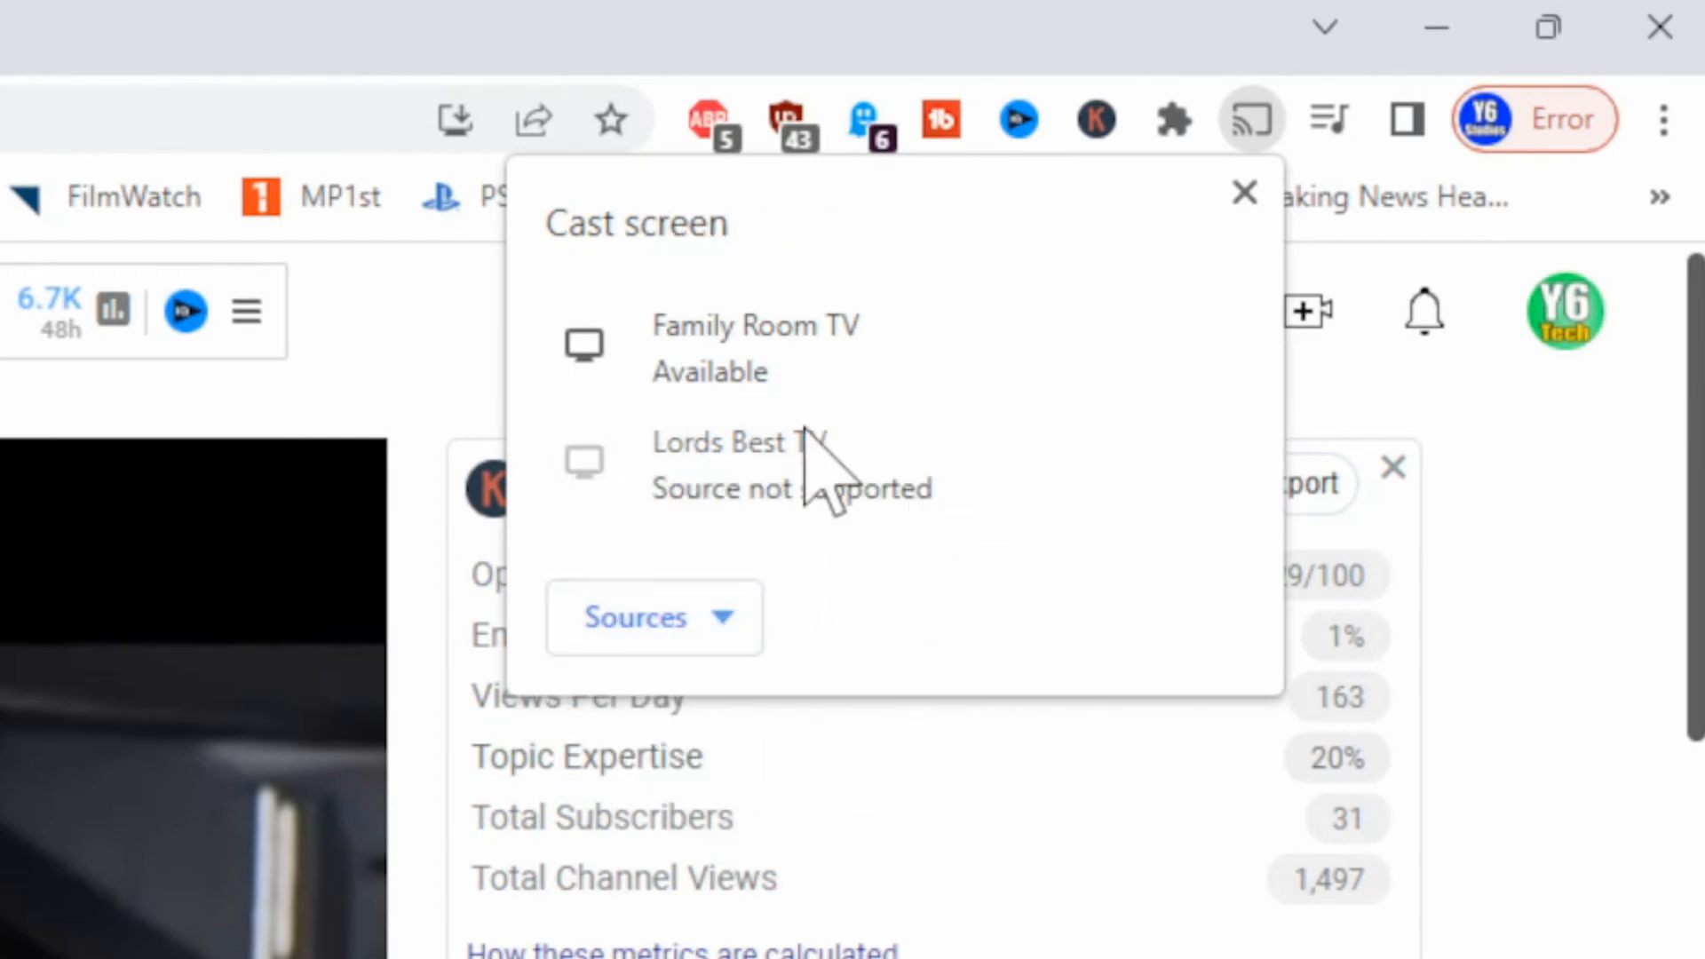
{"action": "mouse_move", "coordinate": [588, 466]}
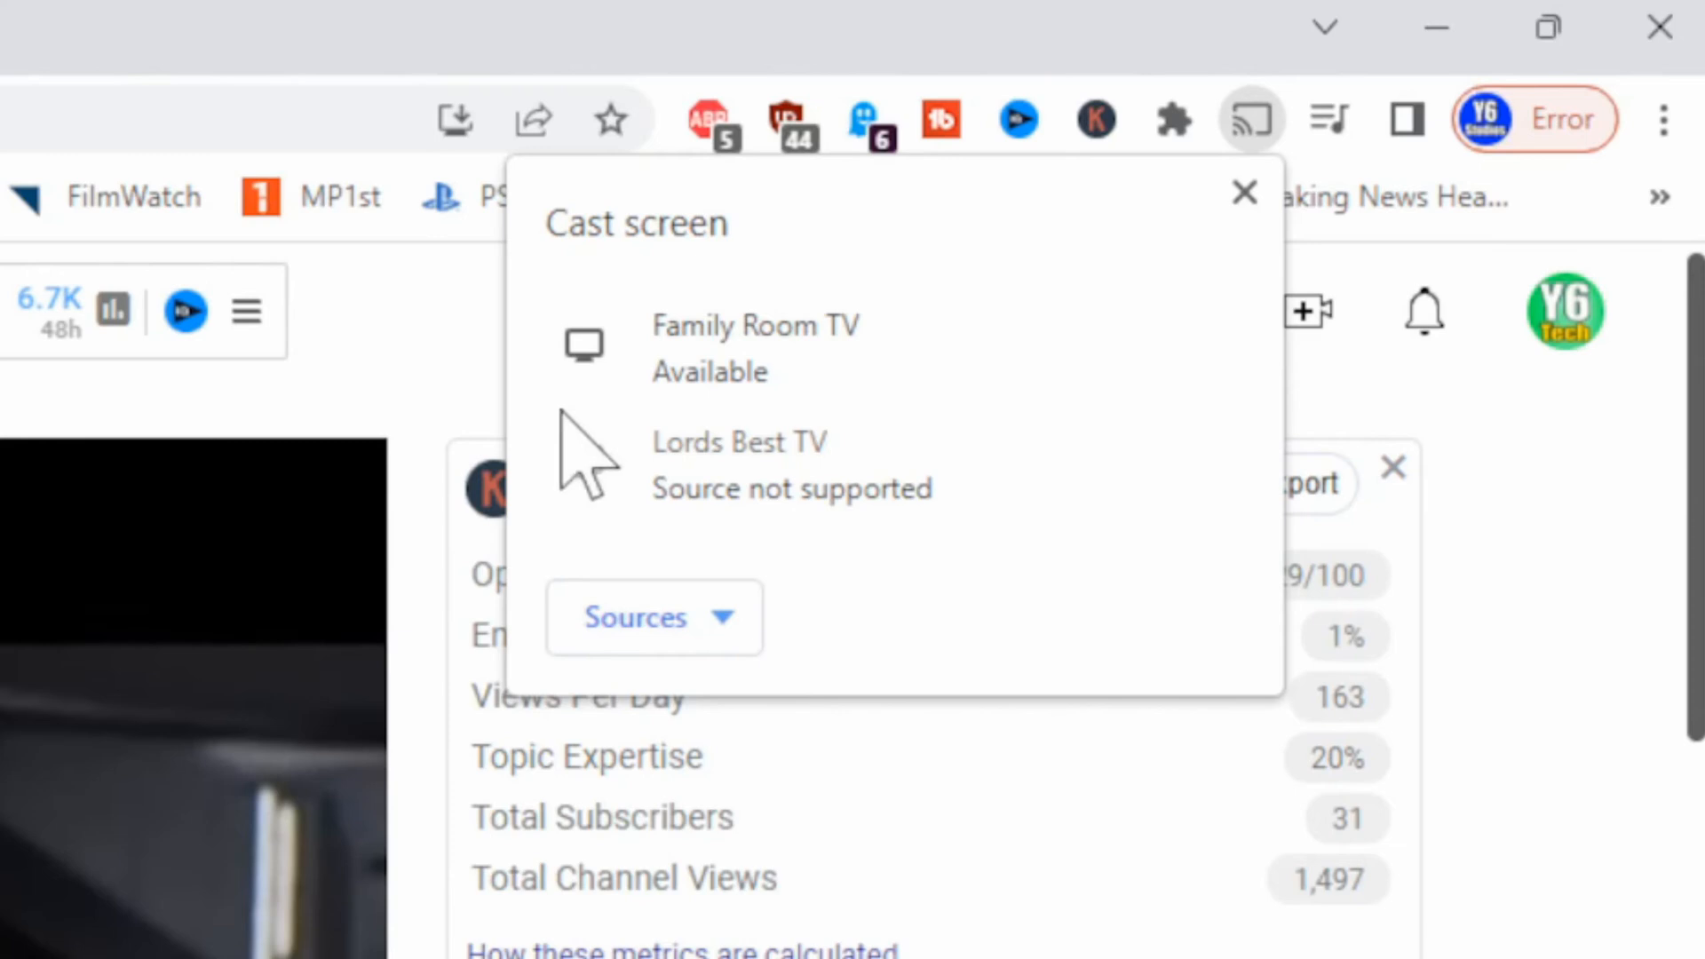
{"action": "mouse_move", "coordinate": [973, 517]}
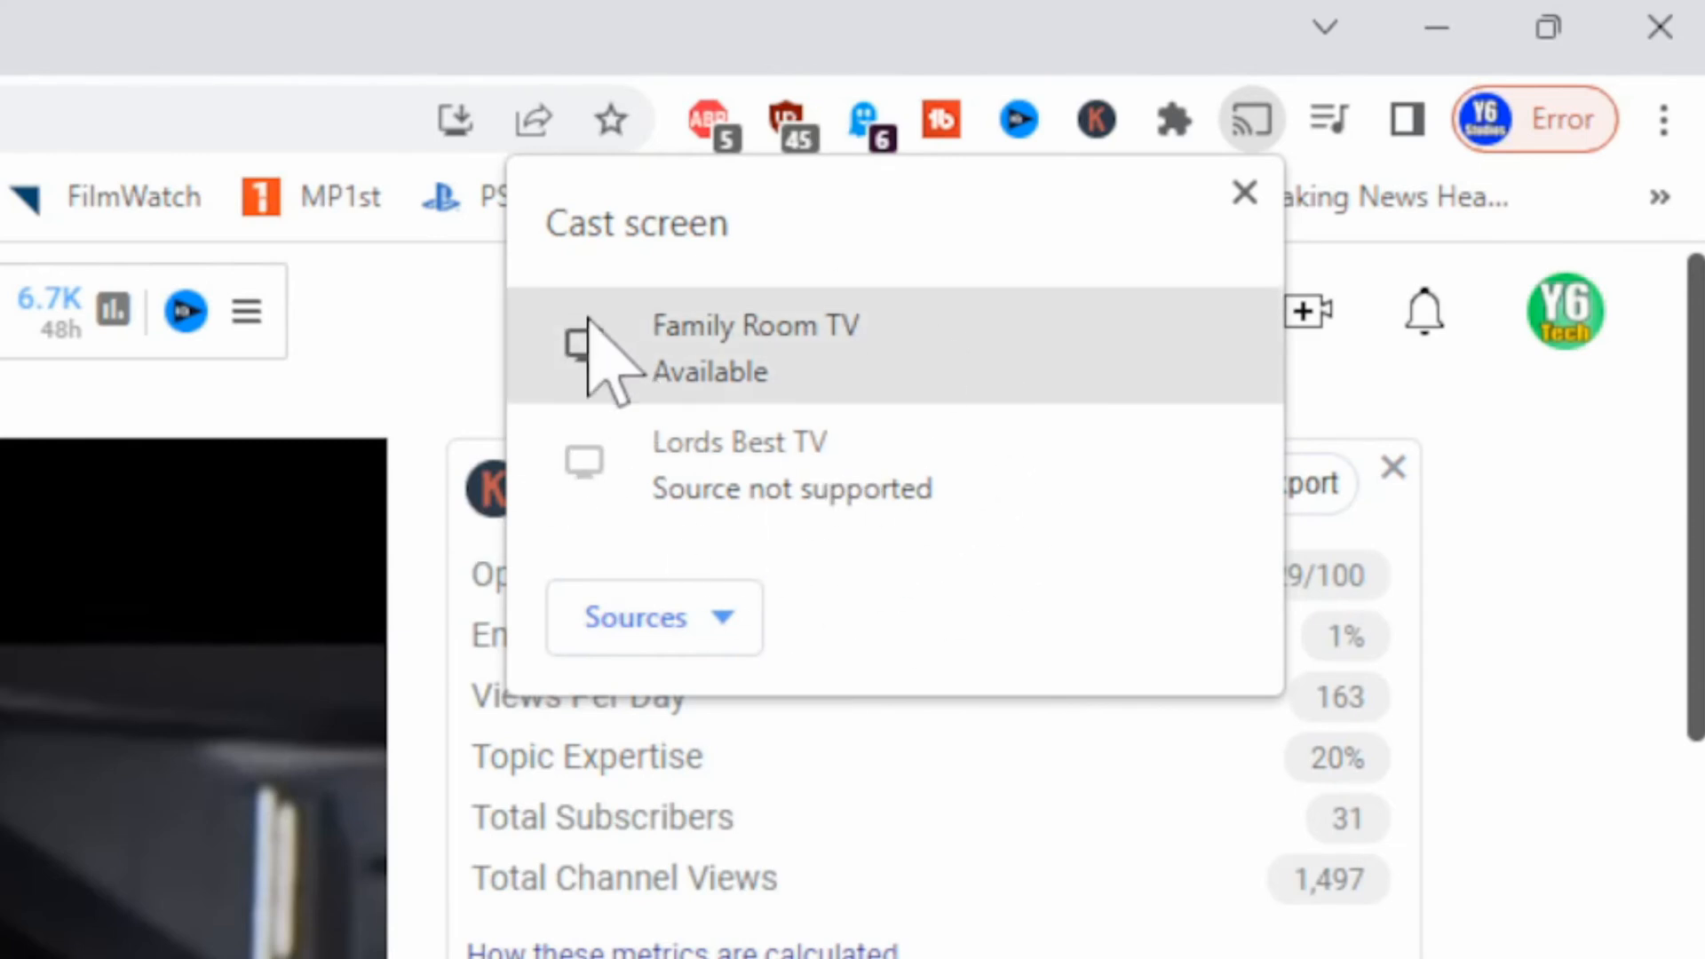
{"action": "mouse_move", "coordinate": [641, 576]}
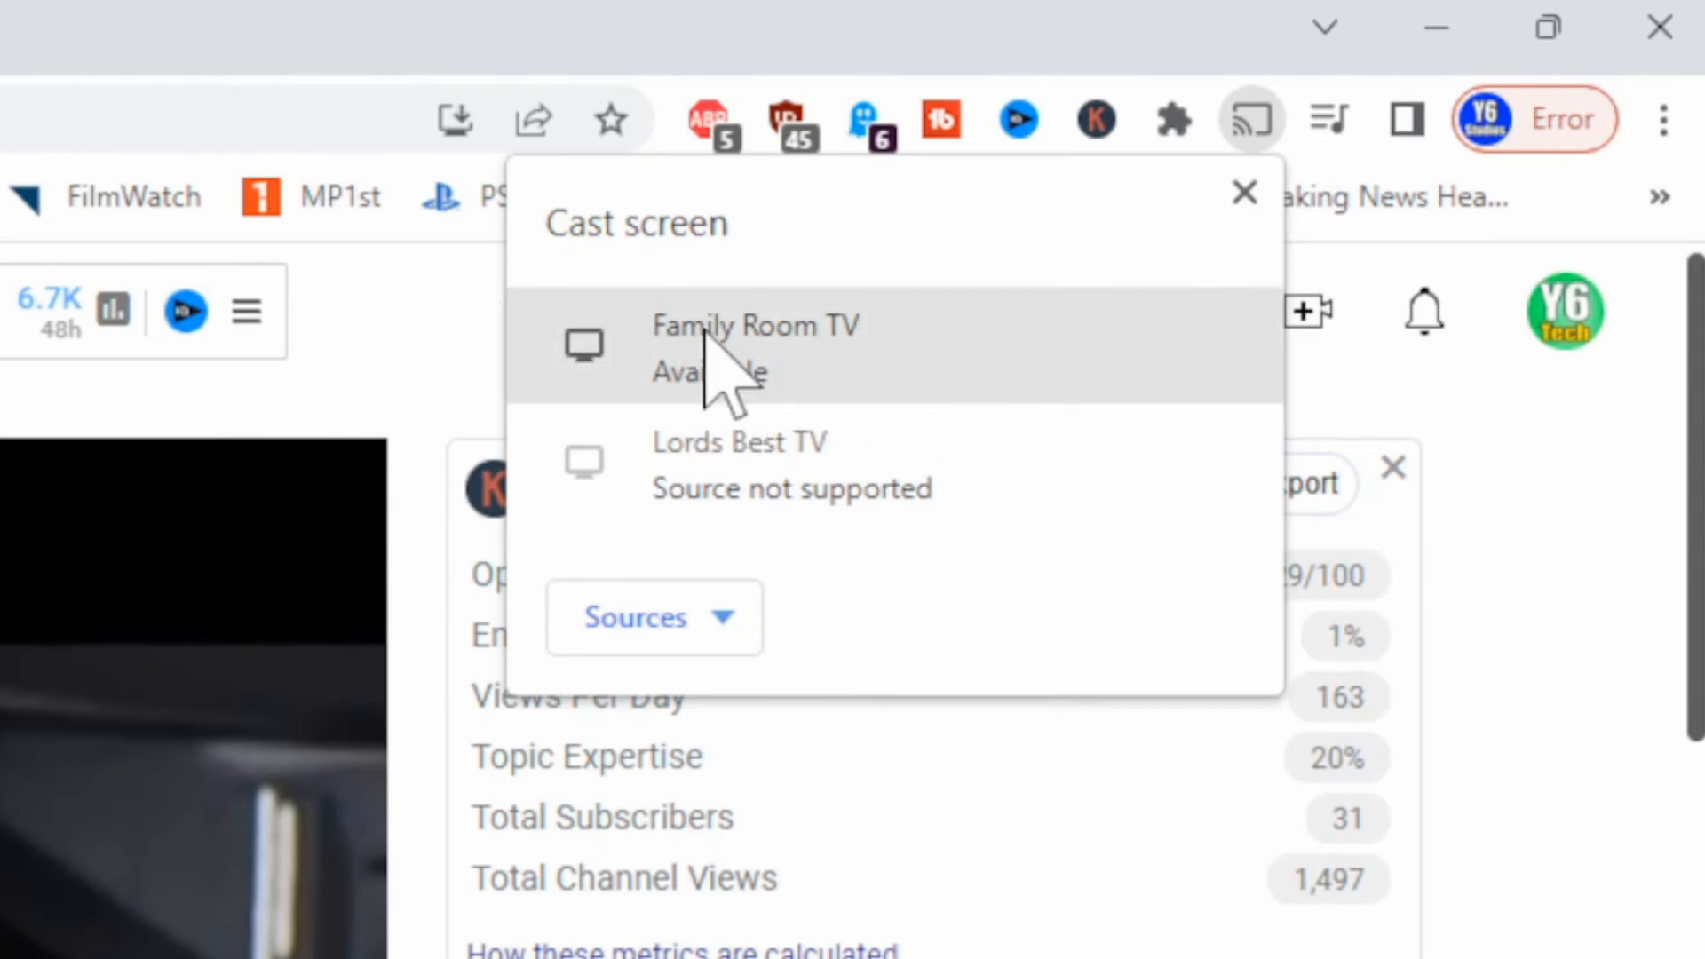
- Cast the whole screen to Family Room TV and confirm the screen-sharing prompt
{"action": "left_click", "coordinate": [757, 349]}
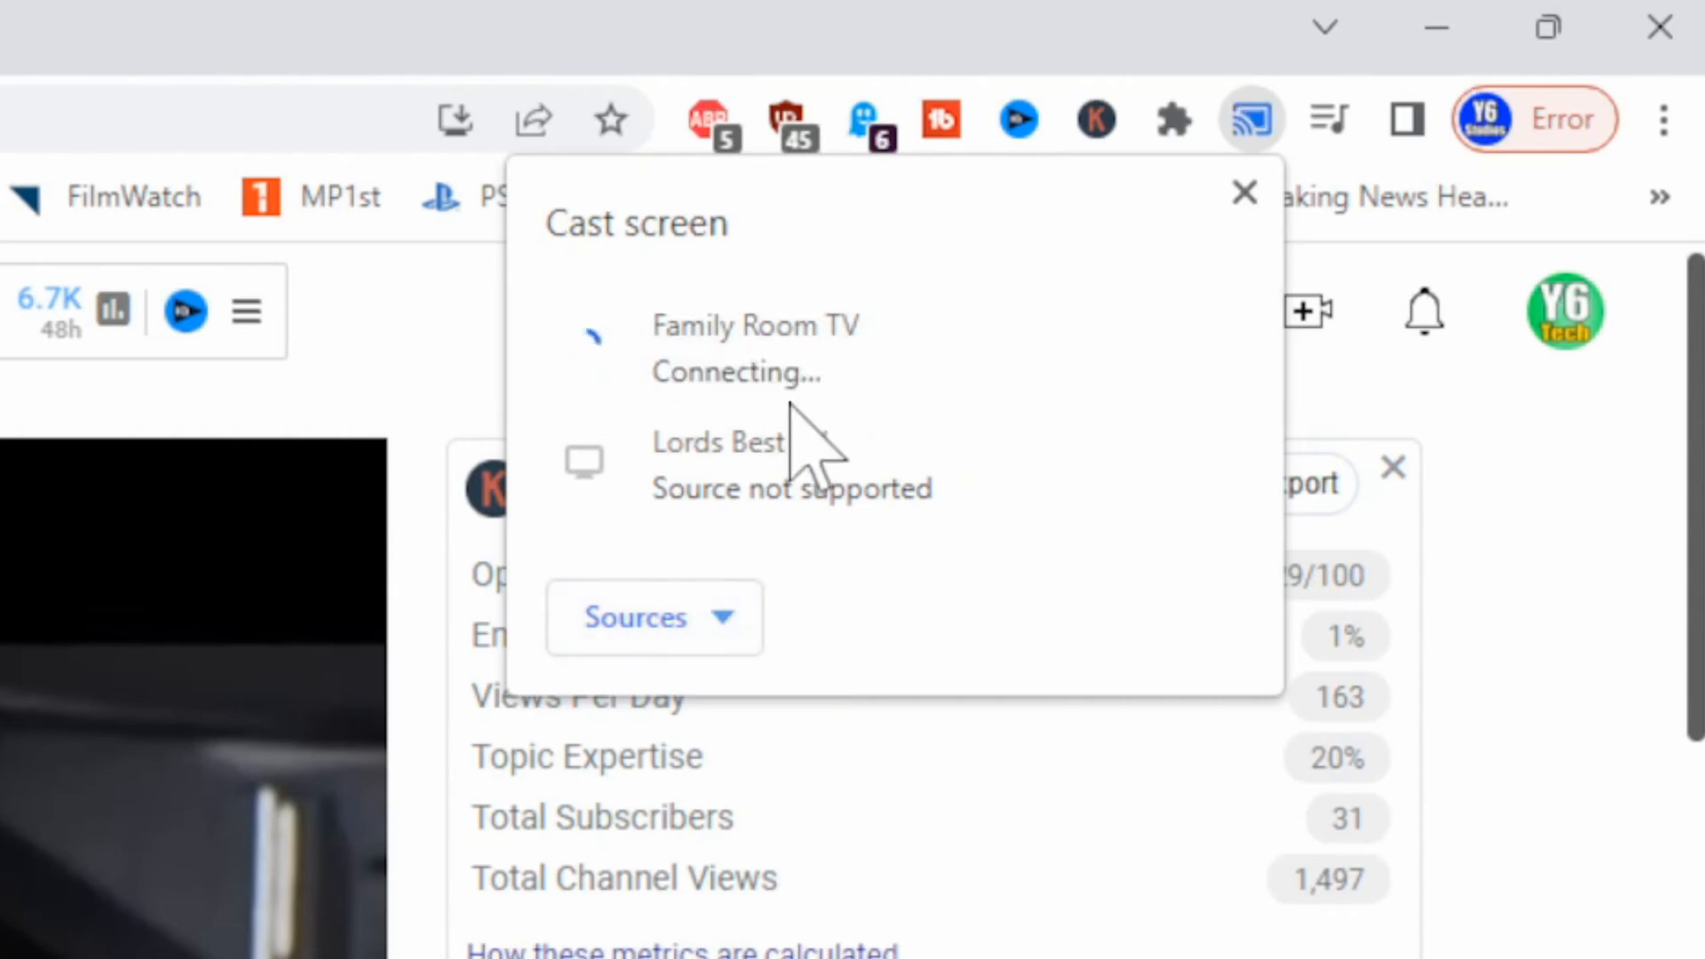
{"action": "left_click", "coordinate": [636, 618]}
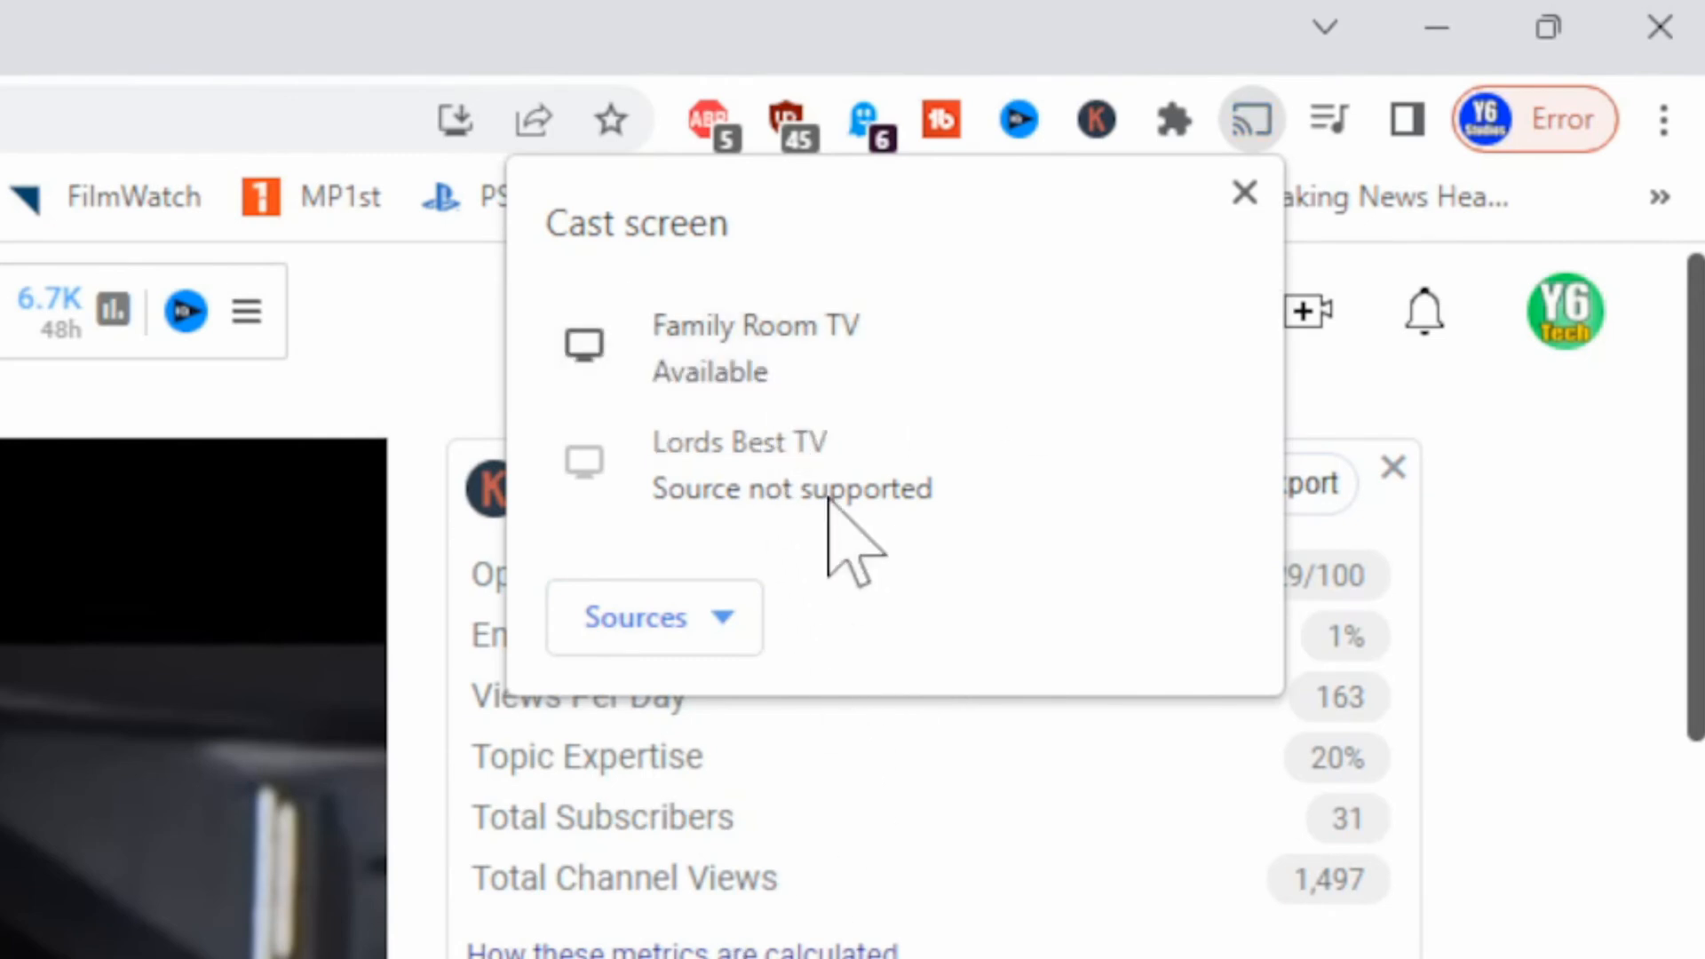
{"action": "left_click", "coordinate": [755, 348]}
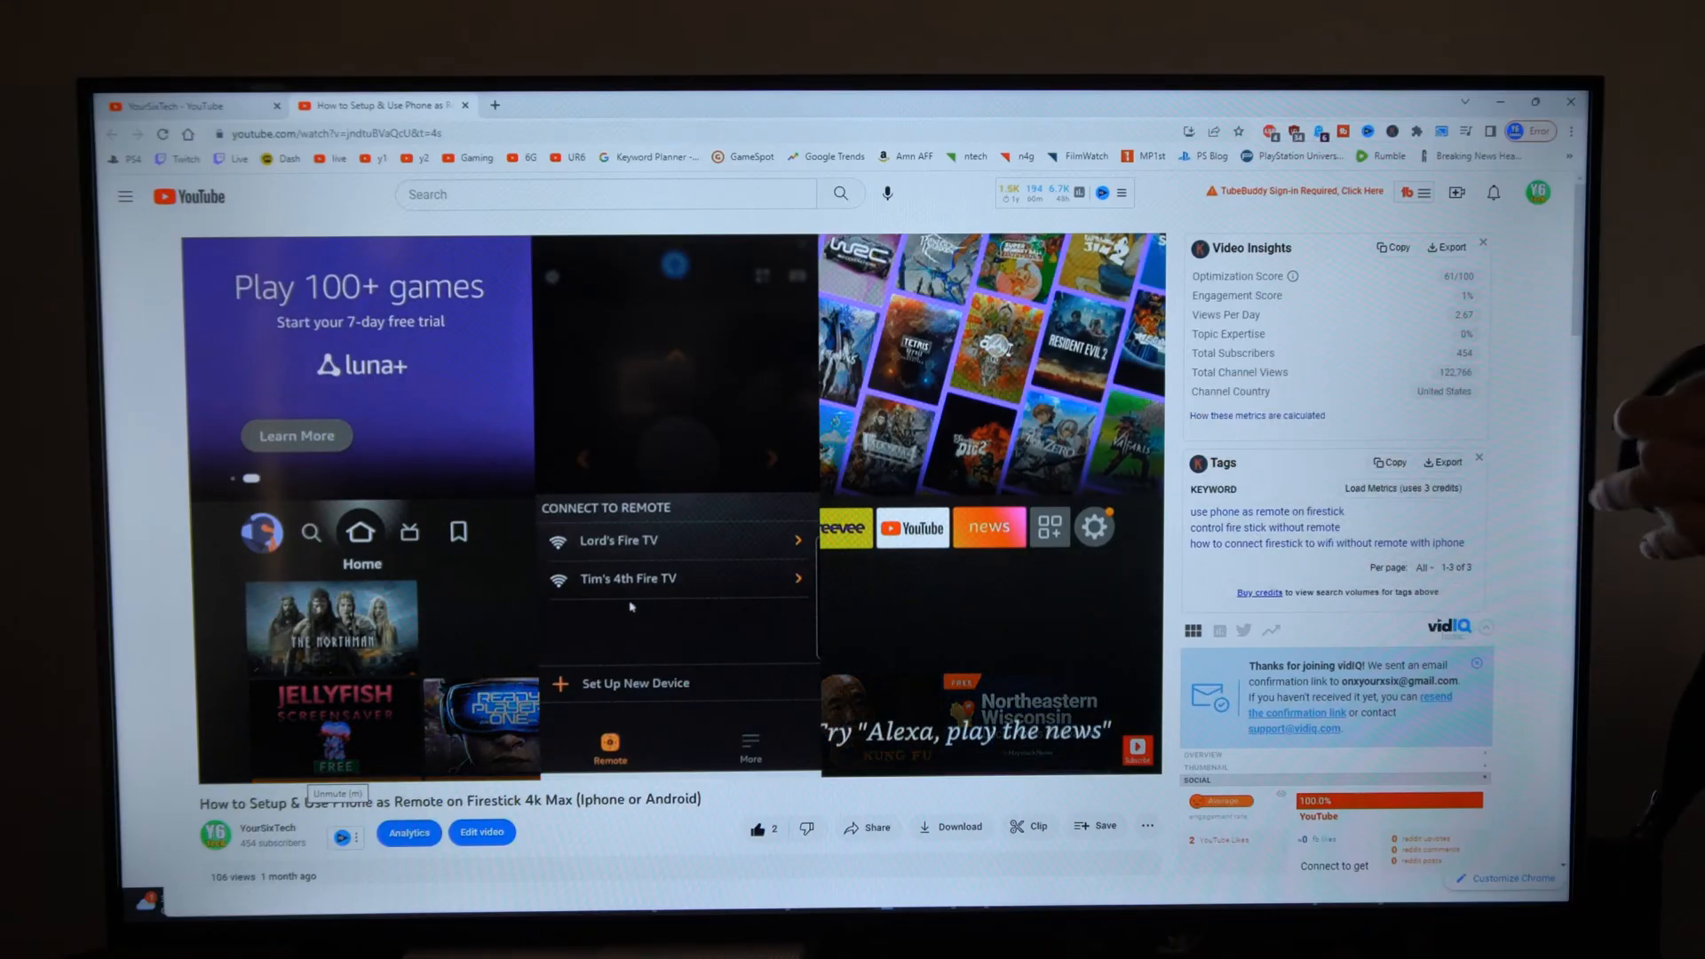
{"action": "mouse_move", "coordinate": [639, 593]}
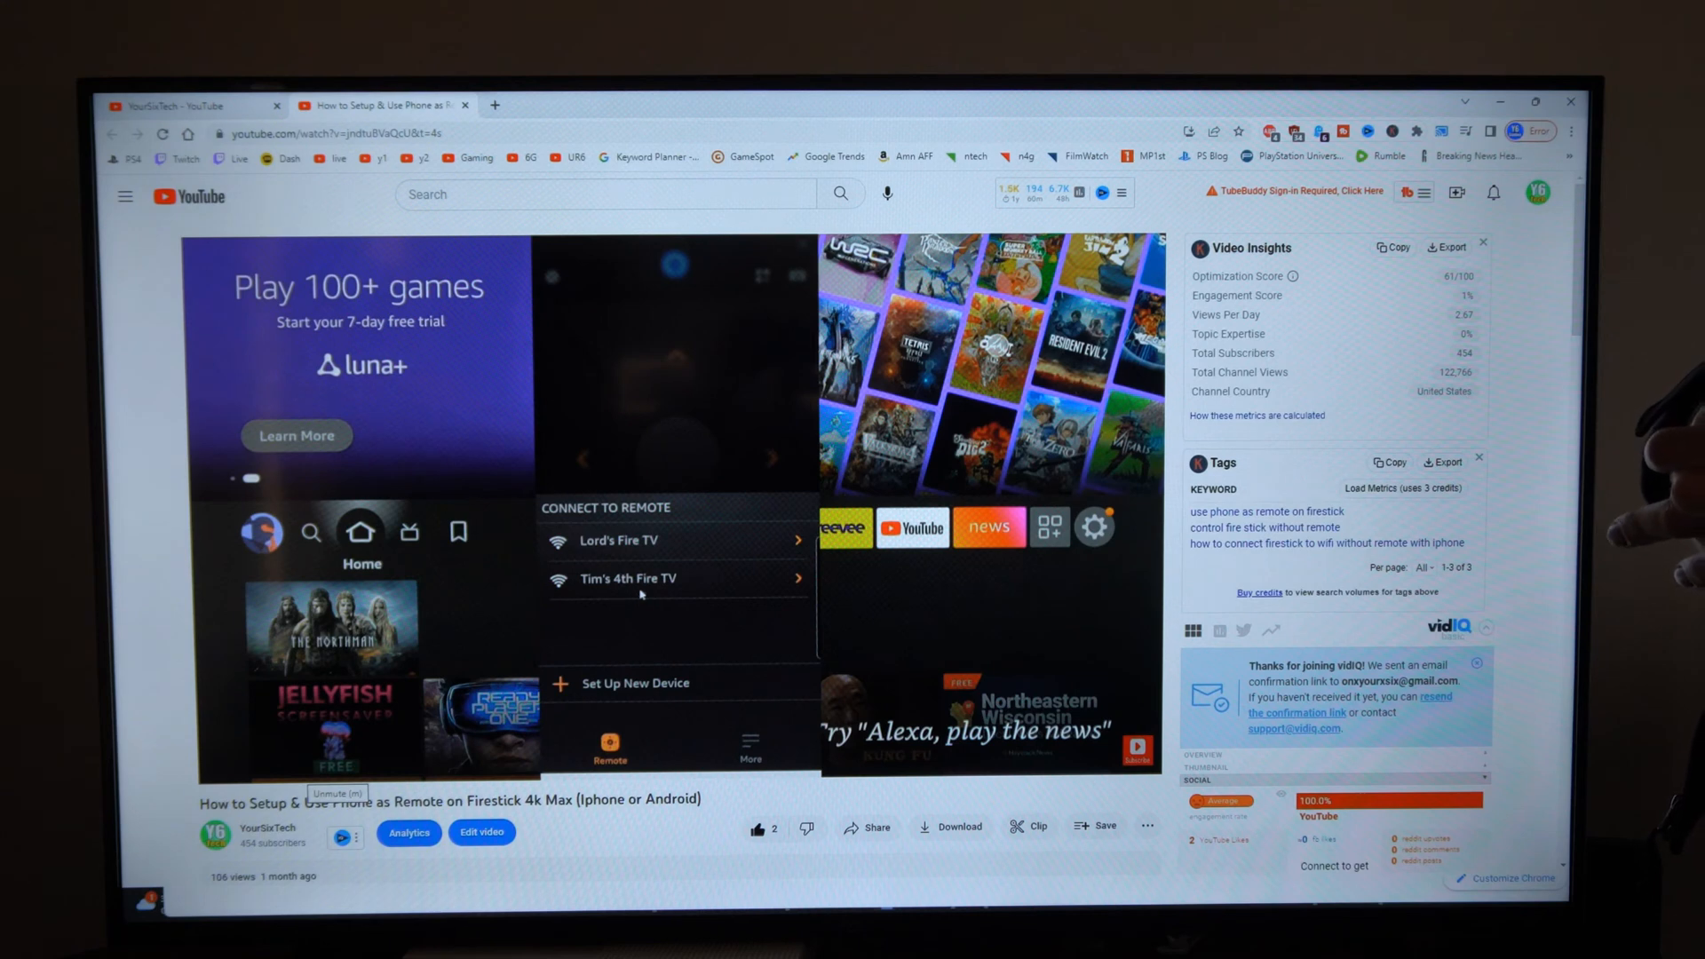